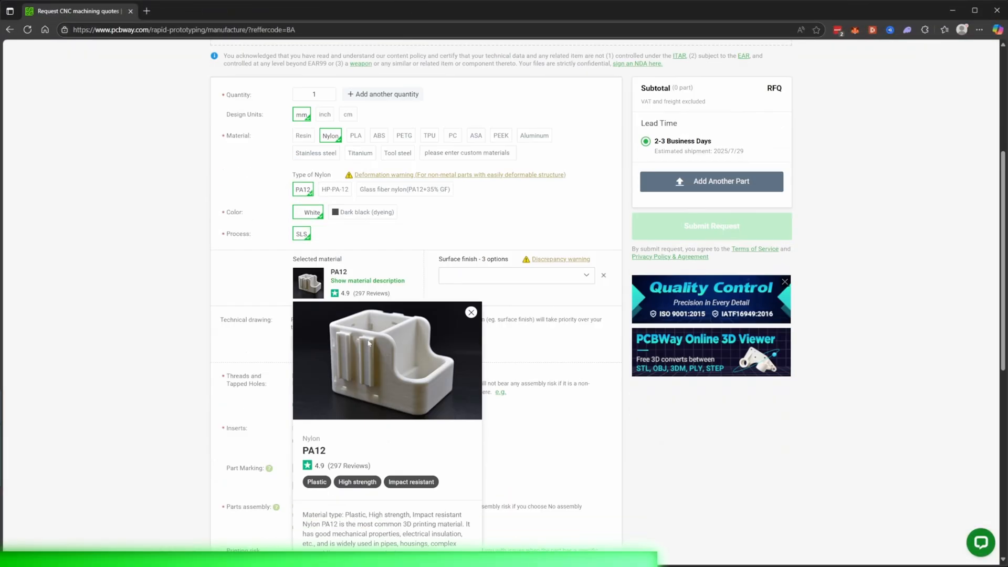
Close the PA12 nylon description and review the printing-risk checkboxes below.
{"action": "left_click", "coordinate": [470, 312]}
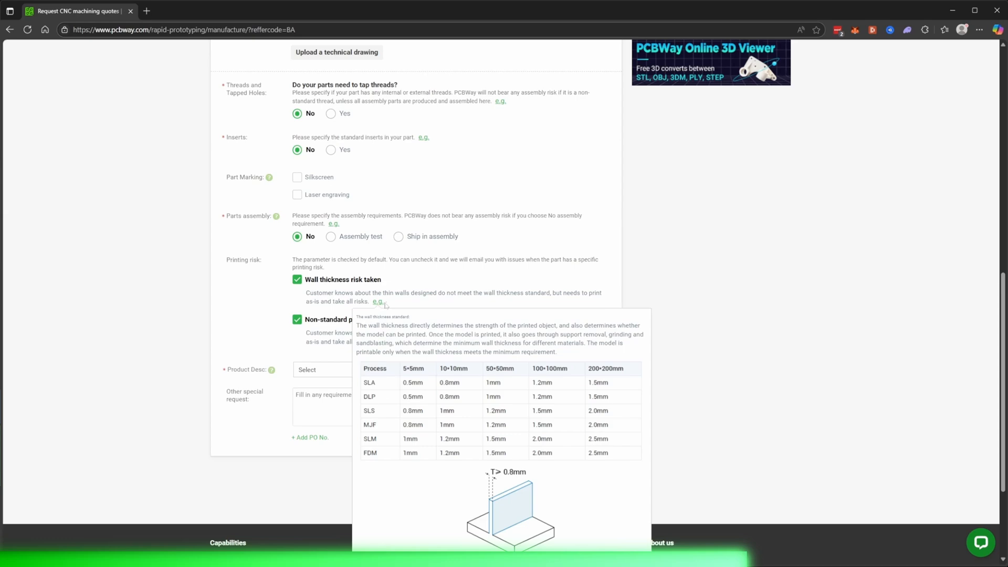
{"action": "scroll", "scroll_direction": "up", "scroll_amount": 3}
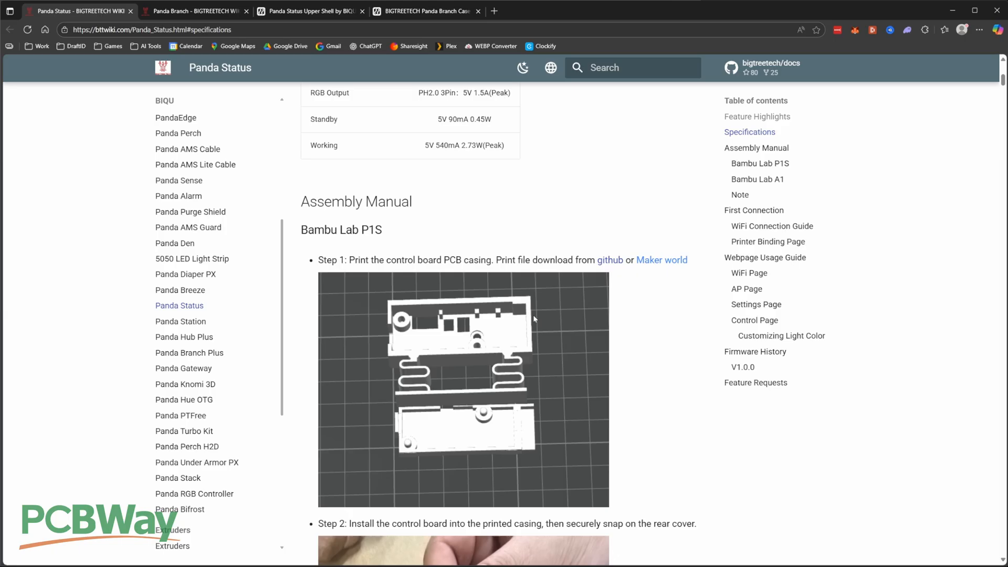
{"action": "mouse_move", "coordinate": [504, 384]}
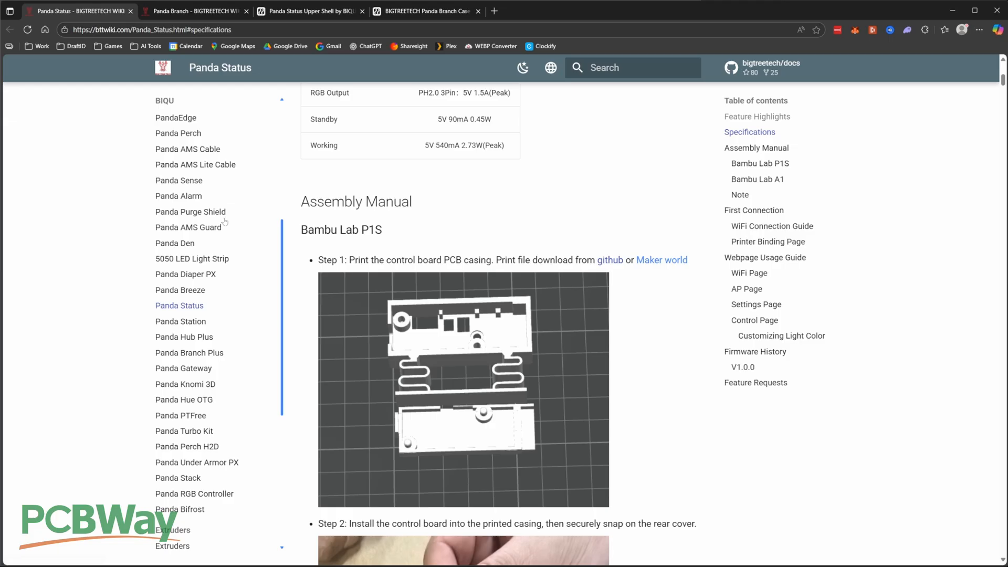
{"action": "mouse_move", "coordinate": [178, 196]}
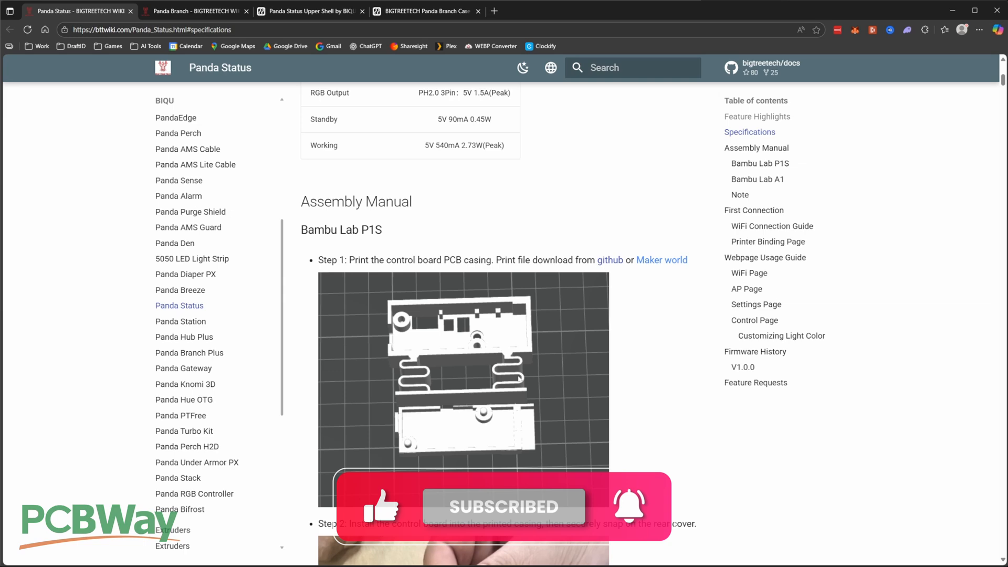
Review Panda Status specifications, then jump to the Panda Branch connection diagram and printing parts.
{"action": "scroll", "scroll_direction": "up", "scroll_amount": 3}
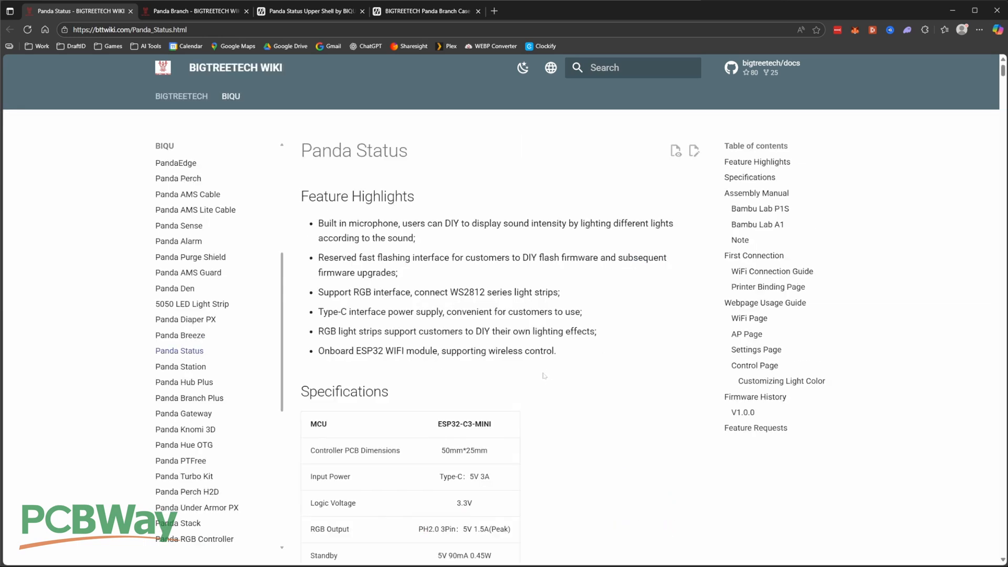
{"action": "scroll", "scroll_direction": "down", "scroll_amount": 3}
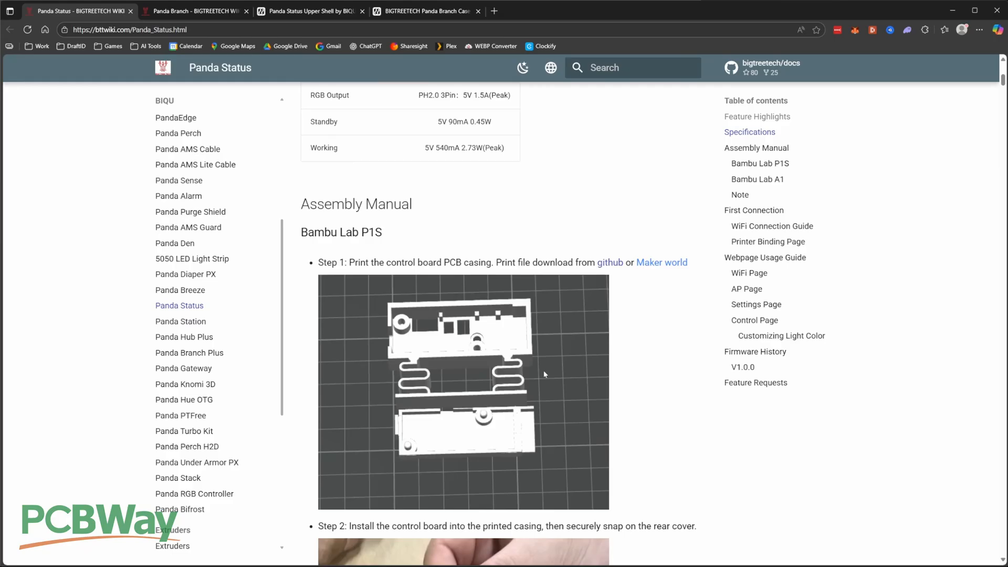
{"action": "left_click", "coordinate": [749, 133]}
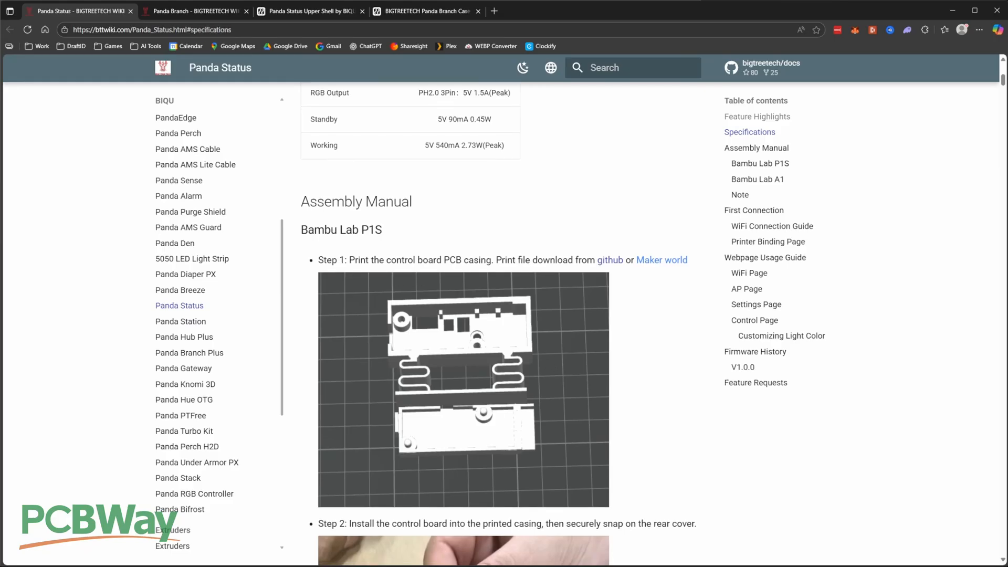
{"action": "mouse_move", "coordinate": [678, 267]}
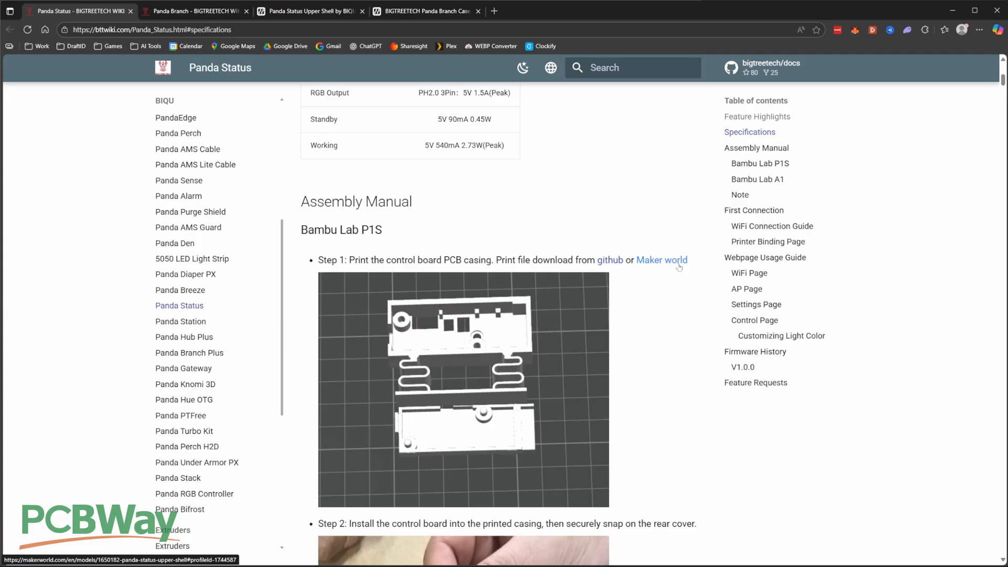
{"action": "left_click", "coordinate": [193, 10]}
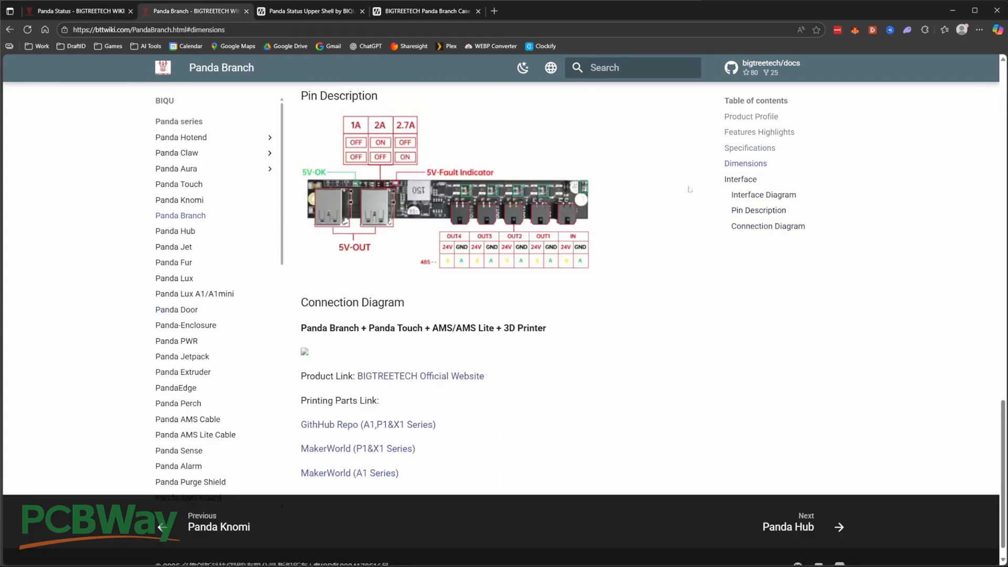
{"action": "left_click", "coordinate": [767, 226]}
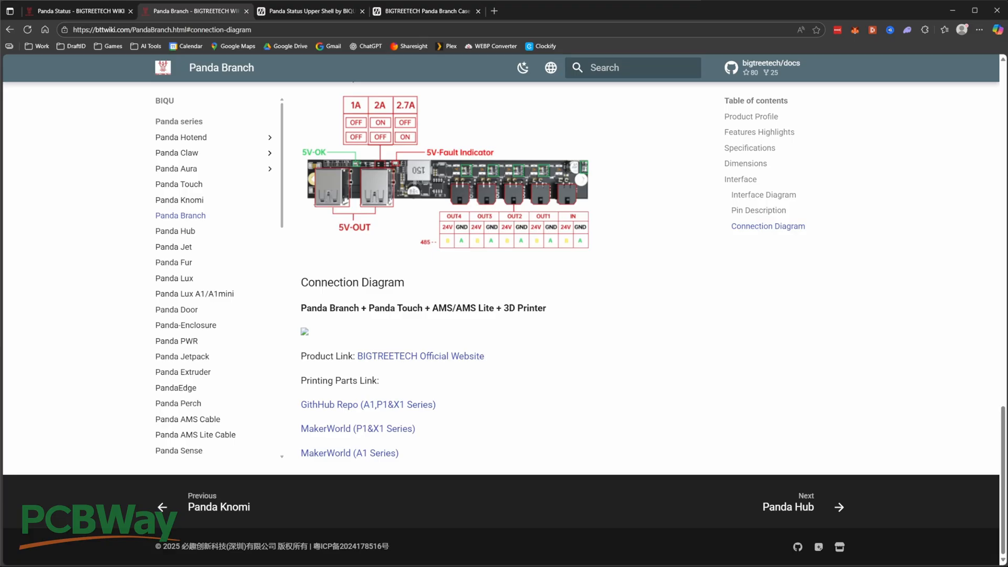
{"action": "mouse_move", "coordinate": [497, 285]}
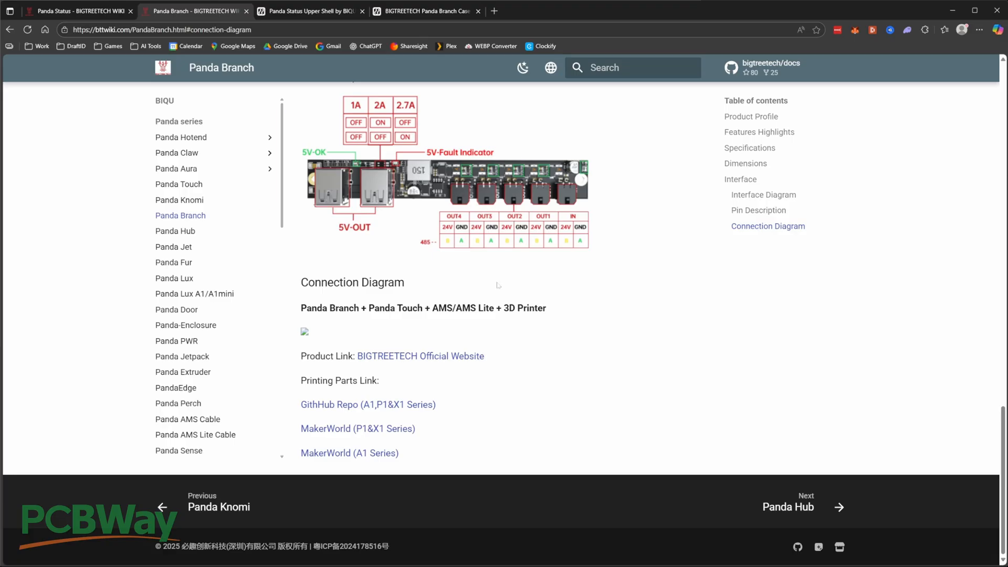
{"action": "mouse_move", "coordinate": [324, 440]}
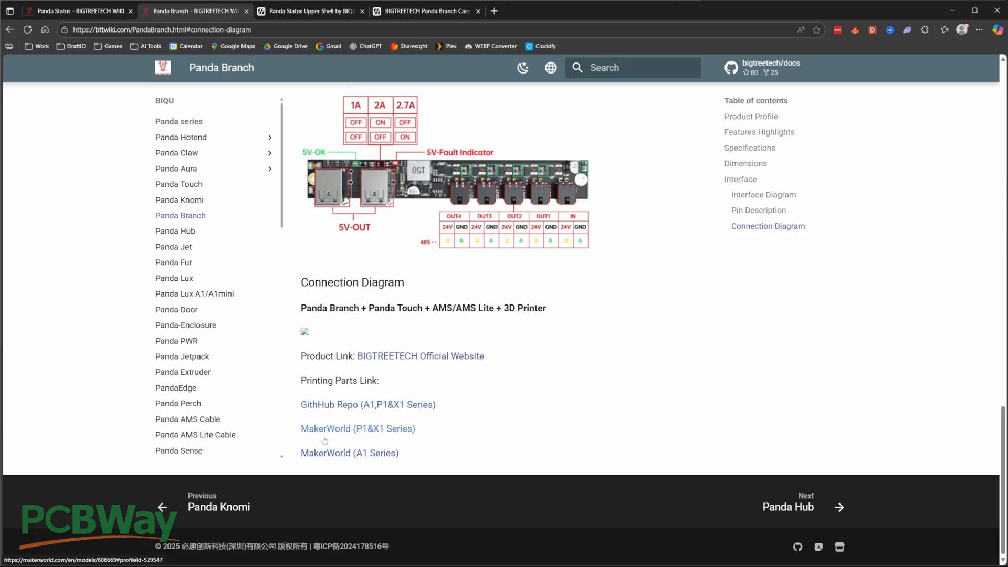
{"action": "mouse_move", "coordinate": [408, 429]}
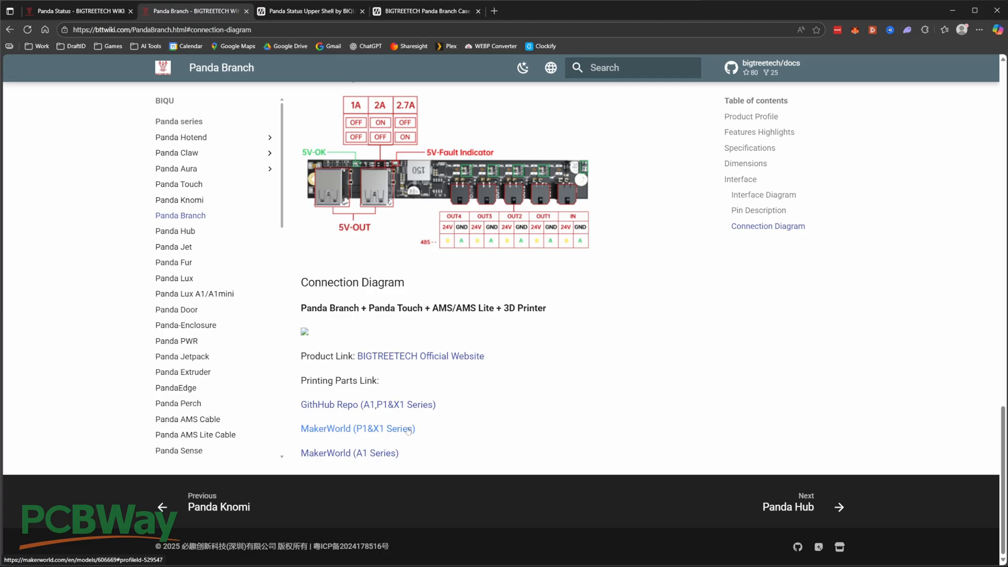
{"action": "mouse_move", "coordinate": [500, 430]}
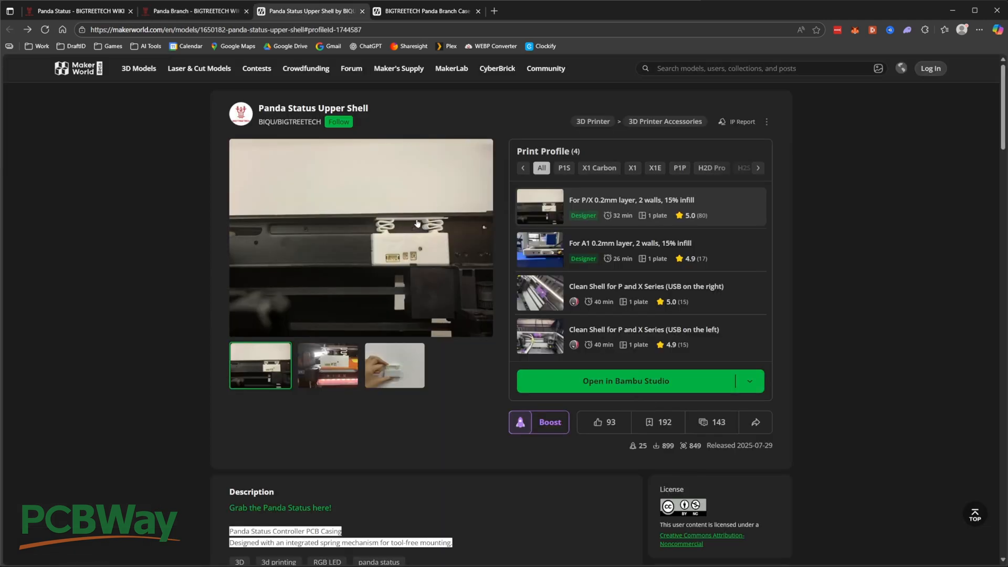
{"action": "mouse_move", "coordinate": [440, 276]}
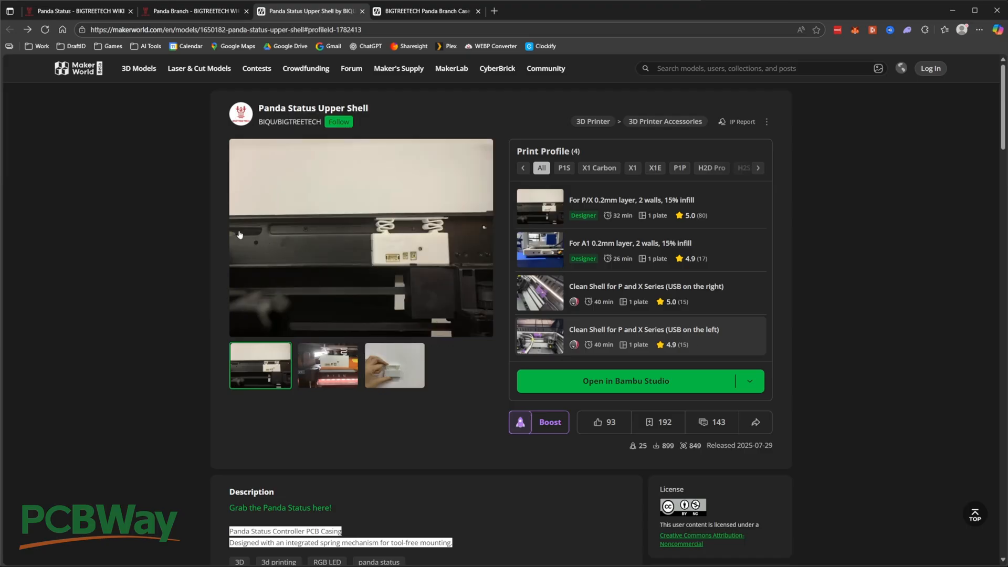
{"action": "mouse_move", "coordinate": [374, 250]}
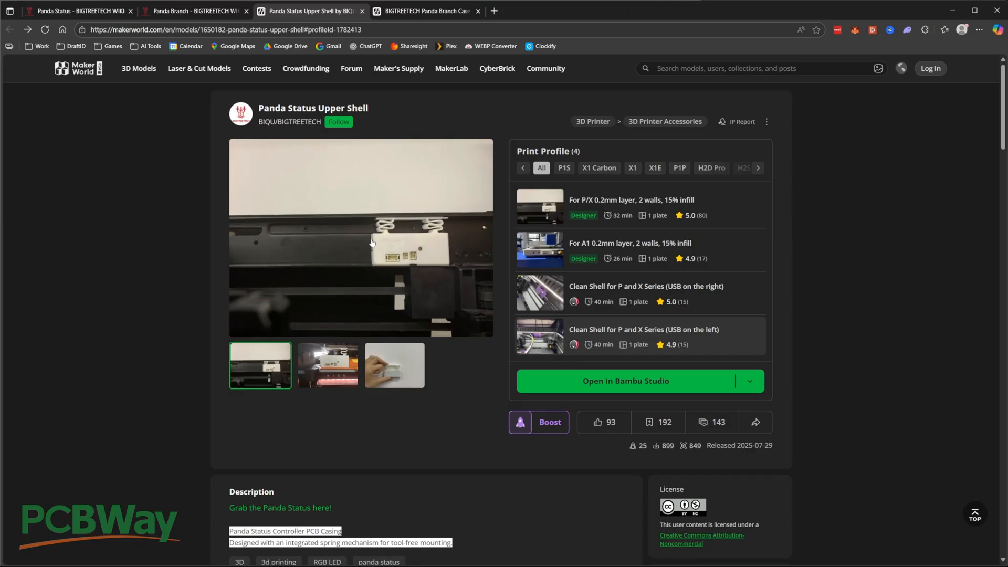
{"action": "mouse_move", "coordinate": [253, 236]}
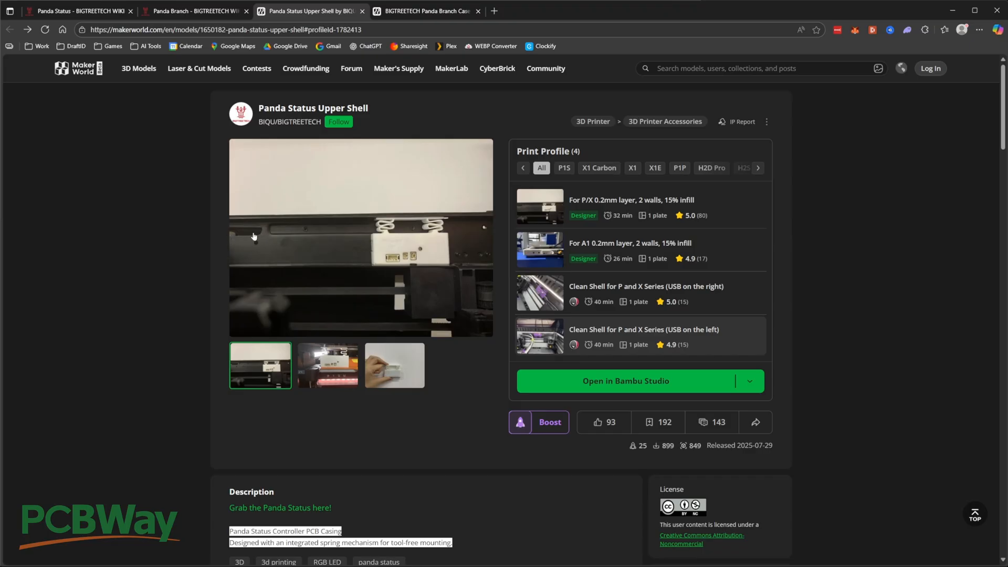
{"action": "mouse_move", "coordinate": [395, 216]}
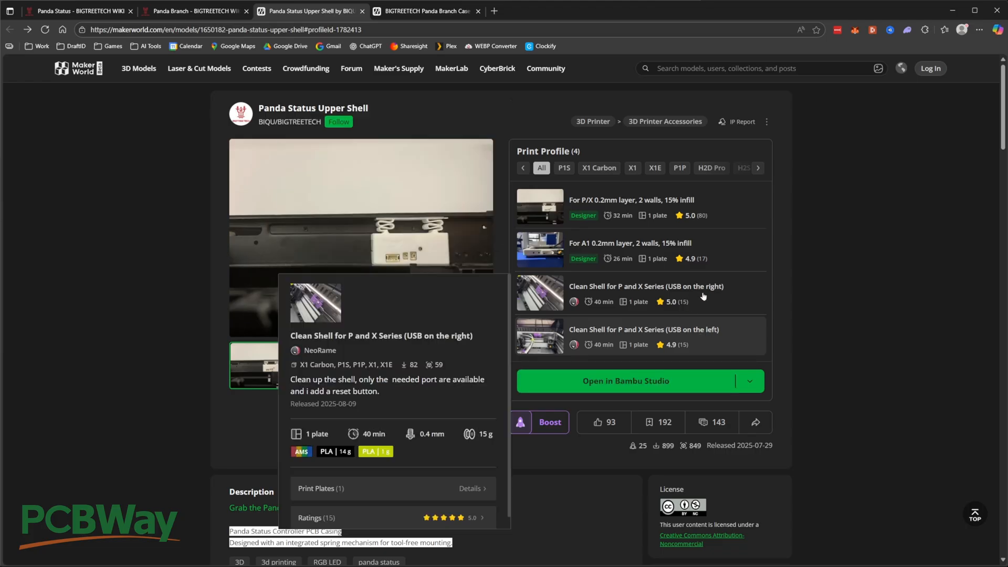
{"action": "mouse_move", "coordinate": [699, 294]}
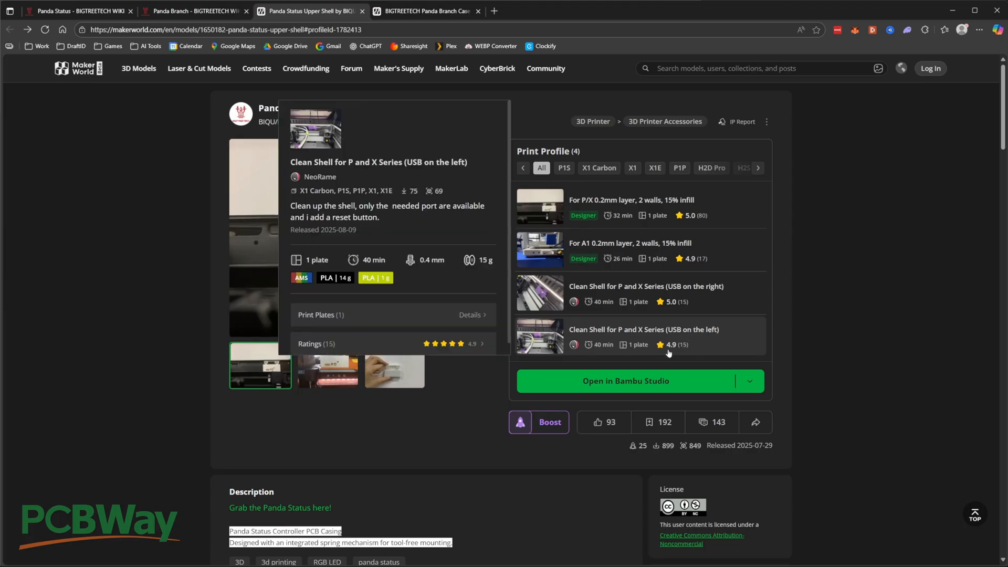
Choose the 'Clean Shell for P and X Series (USB on the left)' profile for the Upper Shell.
{"action": "left_click", "coordinate": [424, 10]}
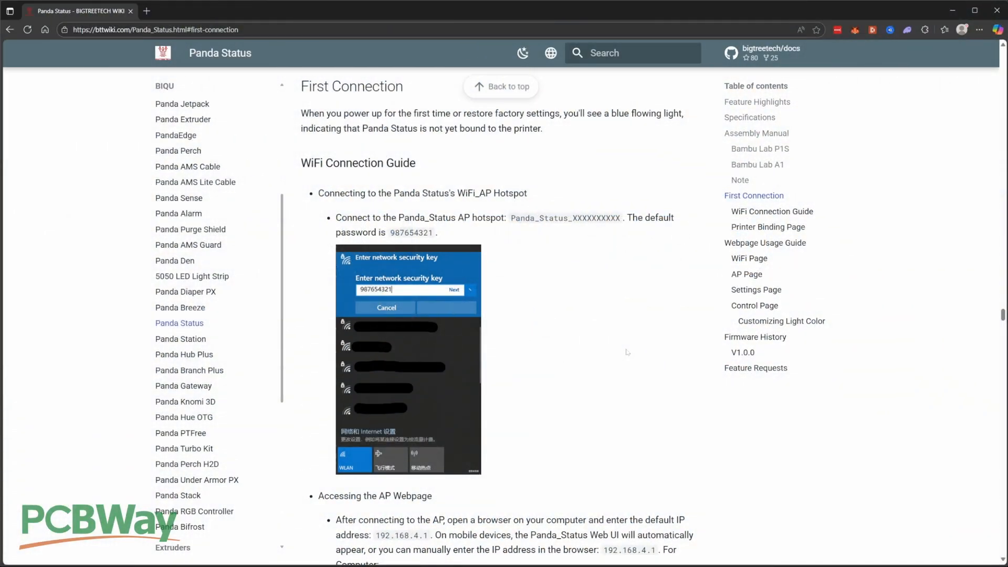
{"action": "mouse_move", "coordinate": [569, 263]}
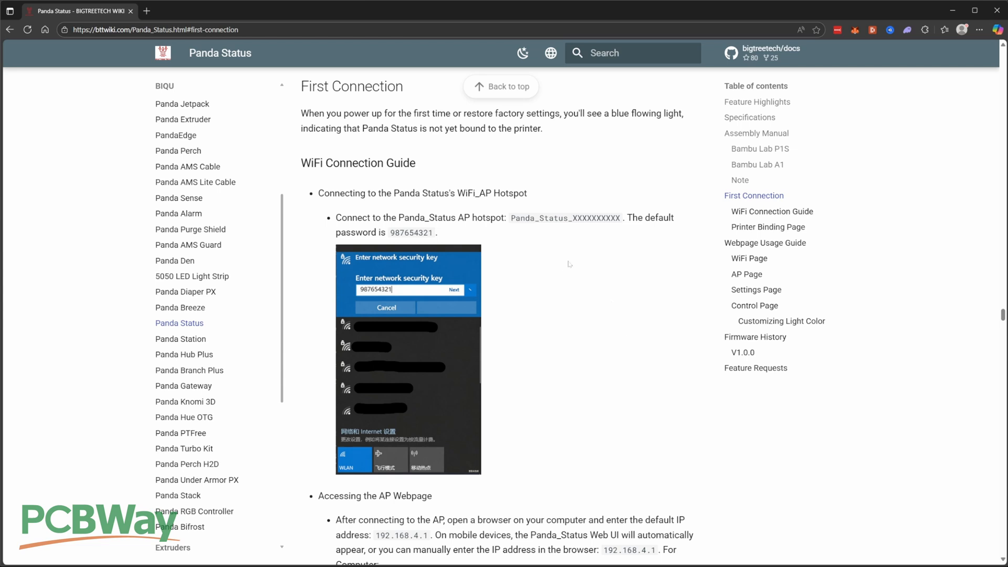
{"action": "mouse_move", "coordinate": [771, 379]}
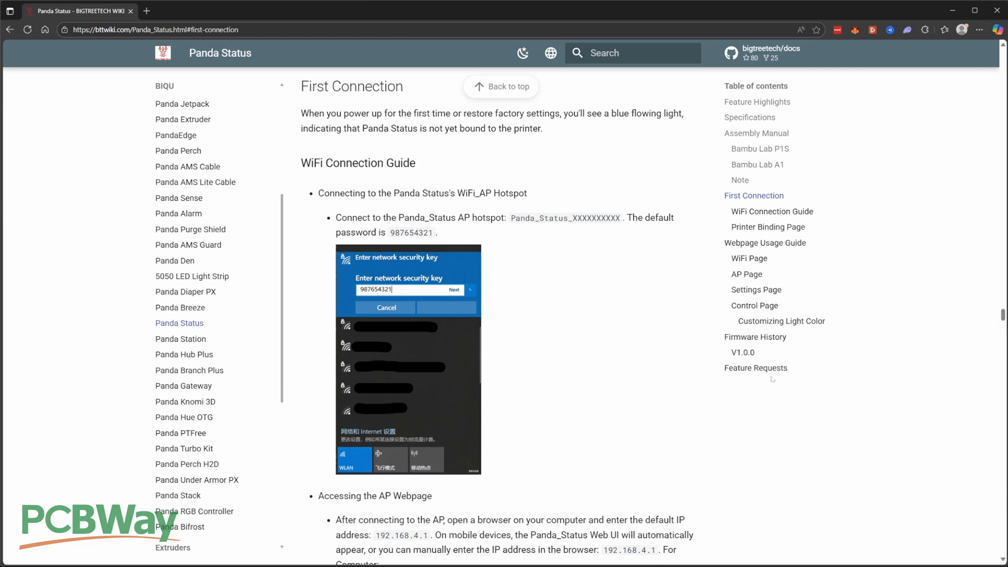
{"action": "mouse_move", "coordinate": [698, 392]}
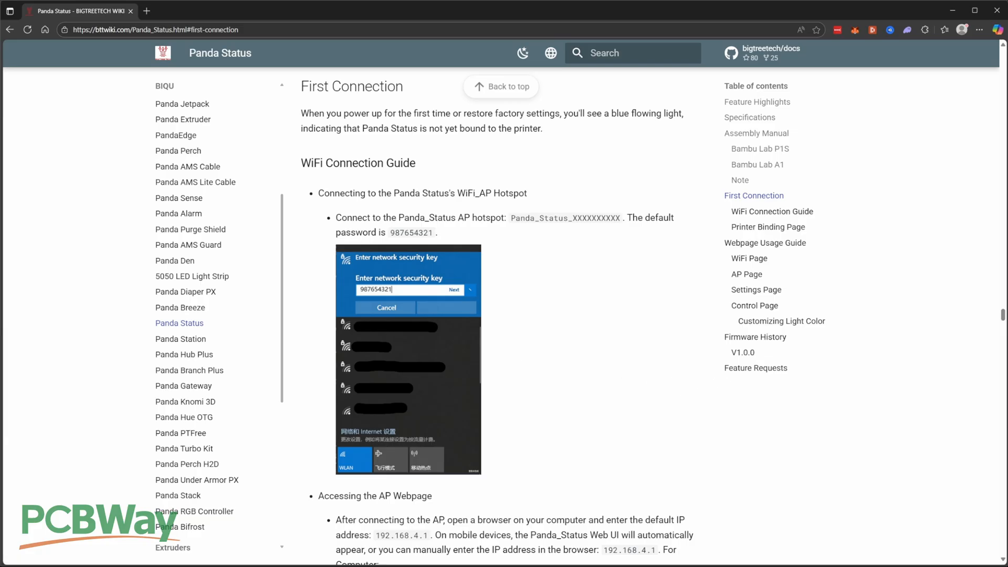
{"action": "mouse_move", "coordinate": [559, 236]}
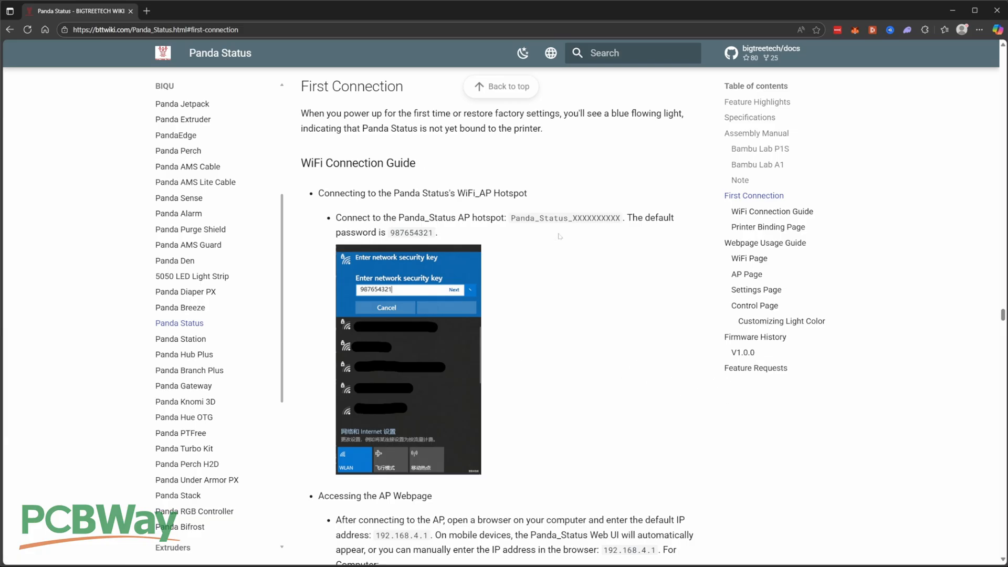
{"action": "mouse_move", "coordinate": [394, 207]}
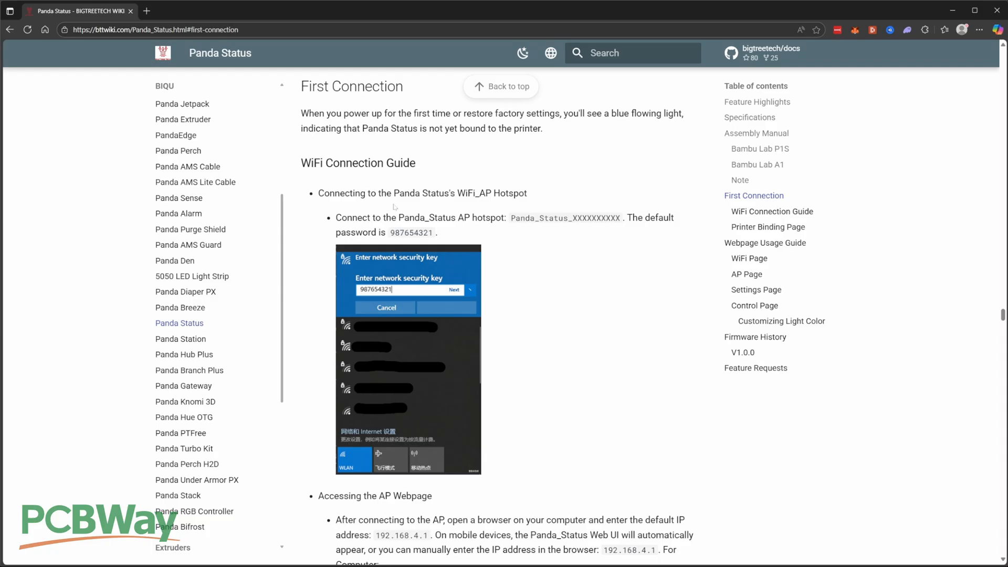
{"action": "mouse_move", "coordinate": [545, 260]}
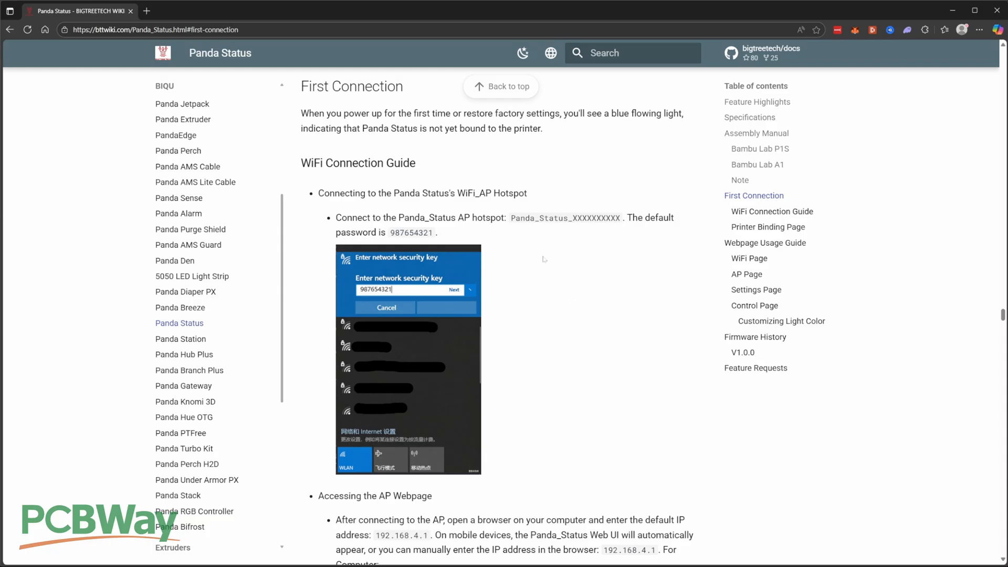
{"action": "mouse_move", "coordinate": [545, 259]}
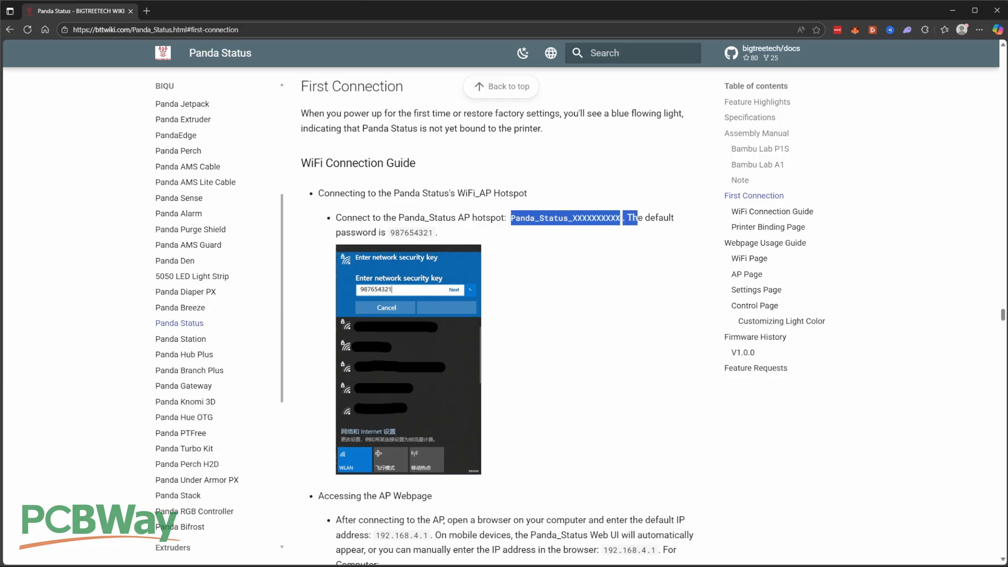
Clear the text highlight on the setup hotspot name in the WiFi Connection Guide.
{"action": "left_click", "coordinate": [604, 235]}
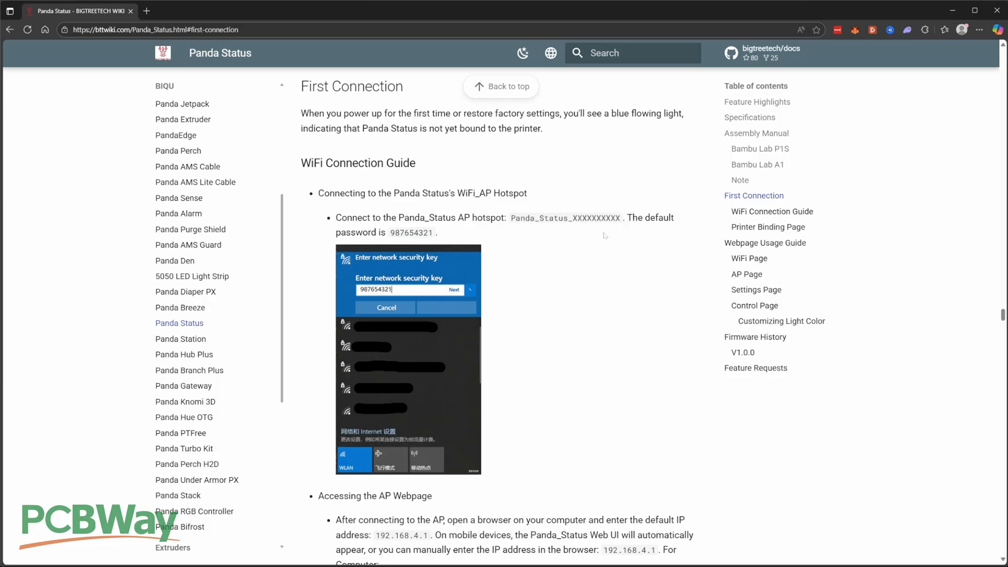
{"action": "mouse_move", "coordinate": [605, 235]}
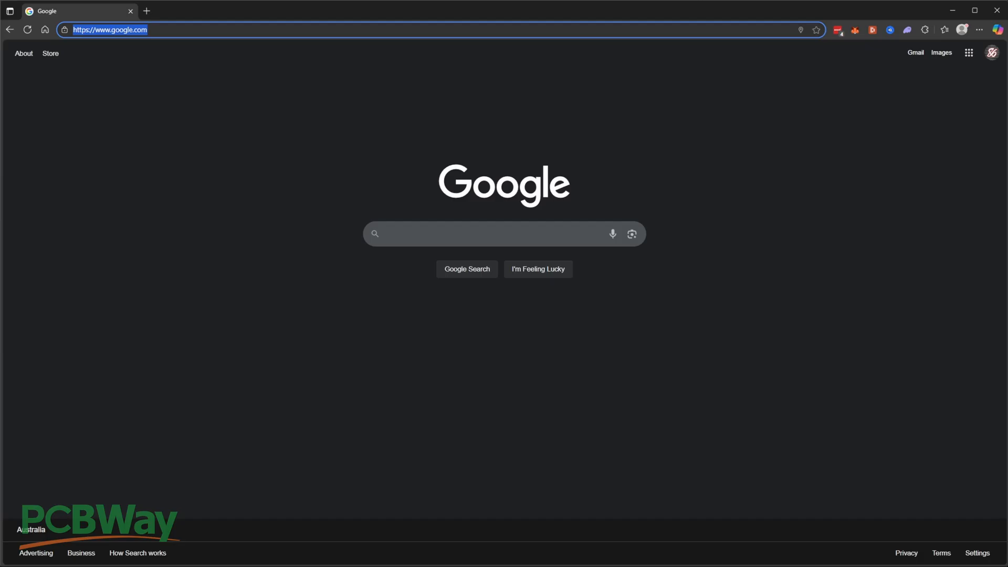
Load the Panda Status setup page at 192.168.4.1 and choose English as the language.
{"action": "type", "text": "192.168.1.1"}
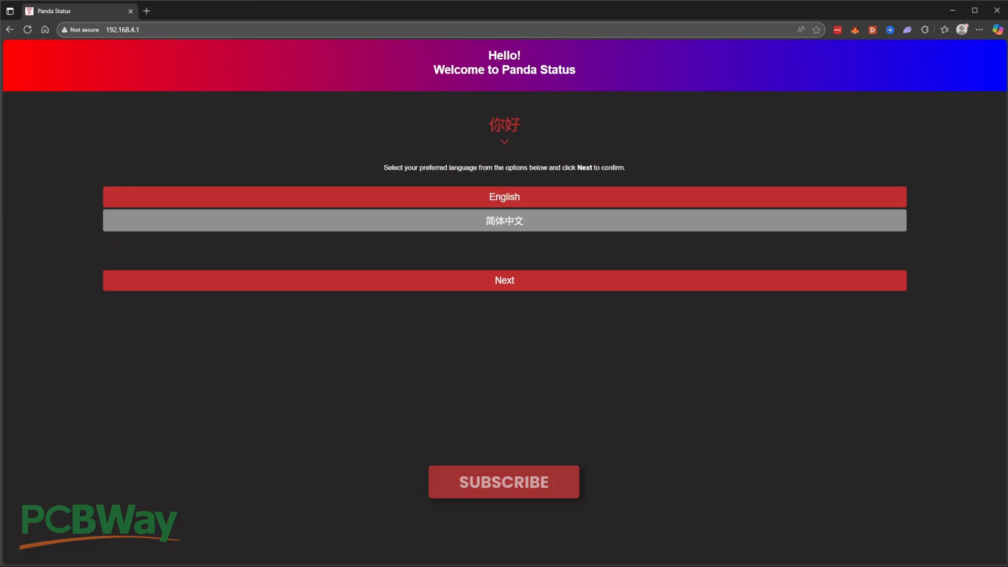
{"action": "left_click", "coordinate": [503, 481]}
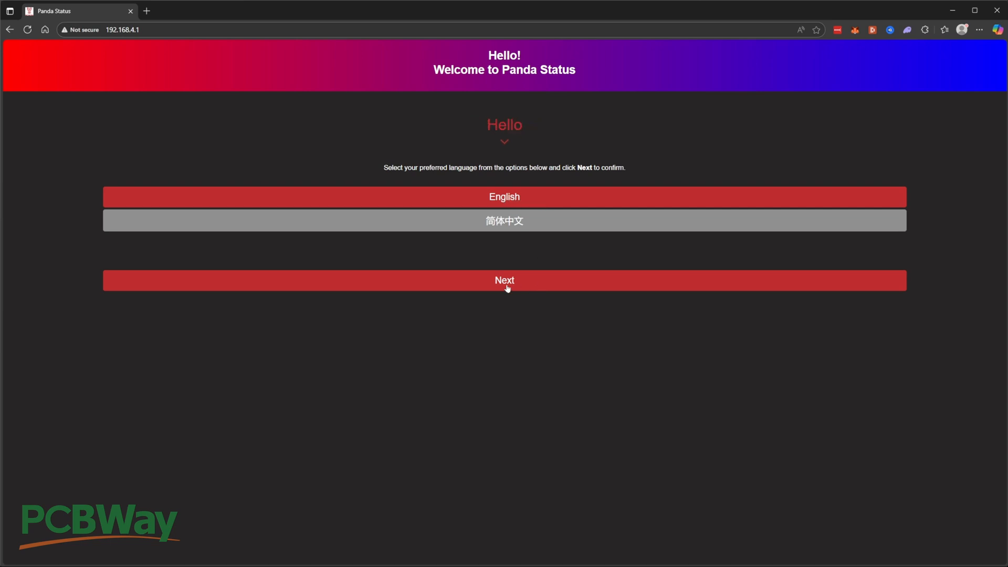
Scan for Wi-Fi networks, choose DraftID and start entering its password.
{"action": "left_click", "coordinate": [504, 279]}
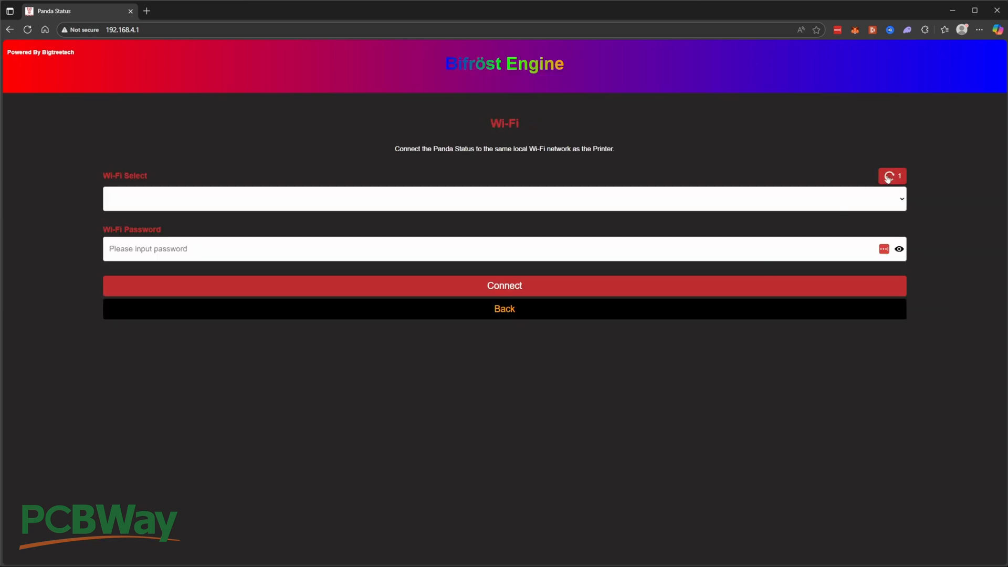
{"action": "left_click", "coordinate": [892, 175]}
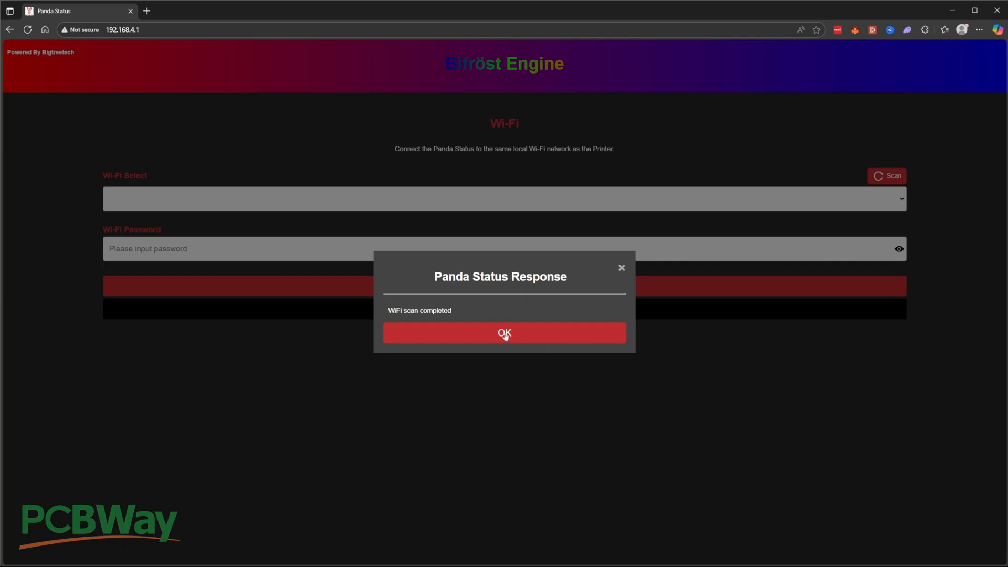
{"action": "left_click", "coordinate": [503, 333]}
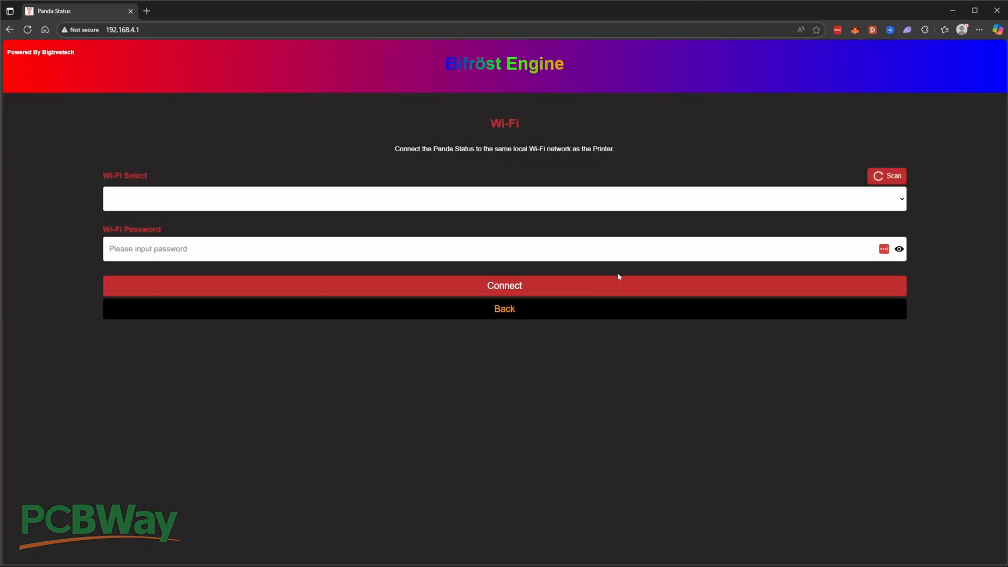
{"action": "left_click", "coordinate": [504, 199]}
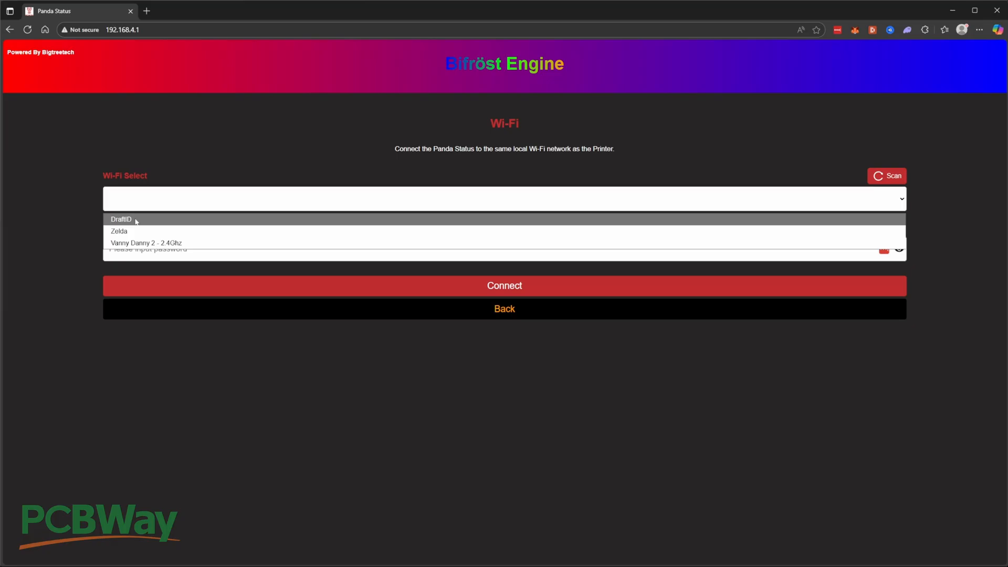
{"action": "left_click", "coordinate": [120, 219]}
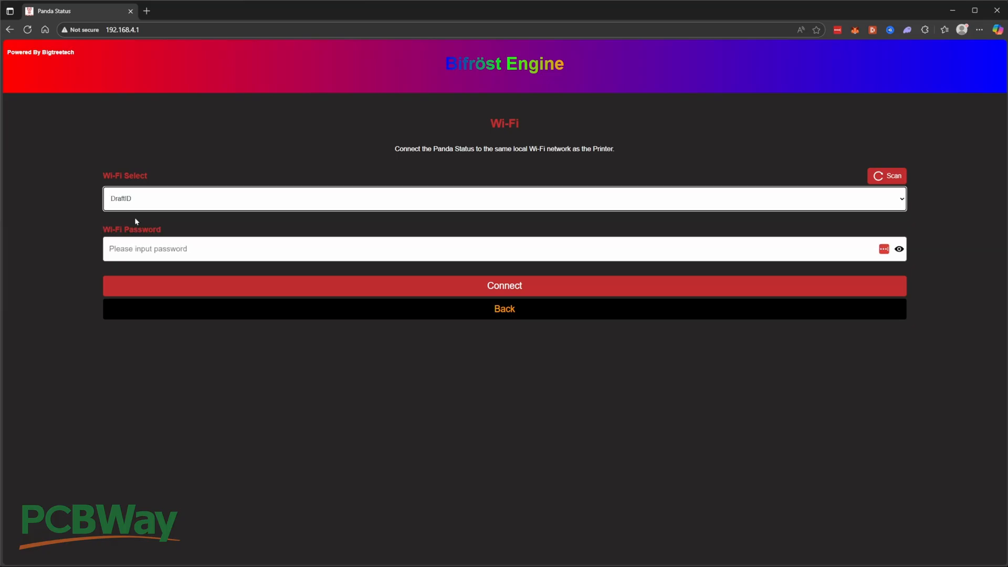
{"action": "left_click", "coordinate": [451, 248]}
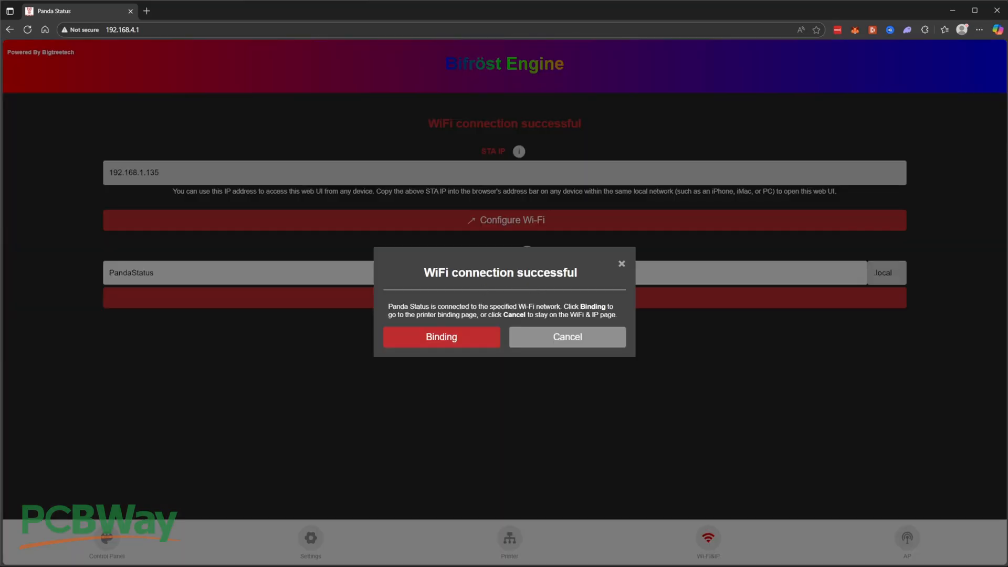
{"action": "mouse_move", "coordinate": [457, 338]}
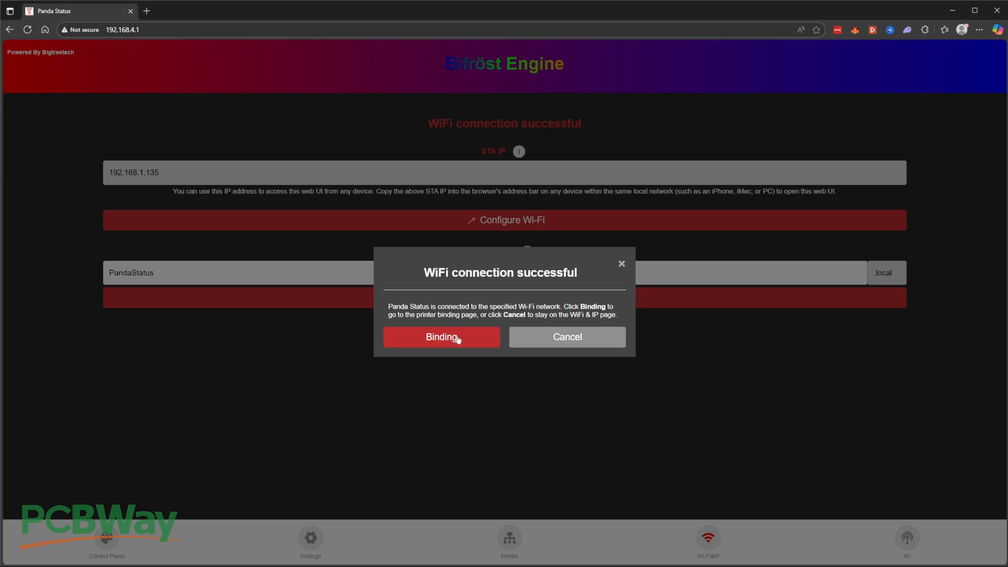
{"action": "mouse_move", "coordinate": [441, 387]}
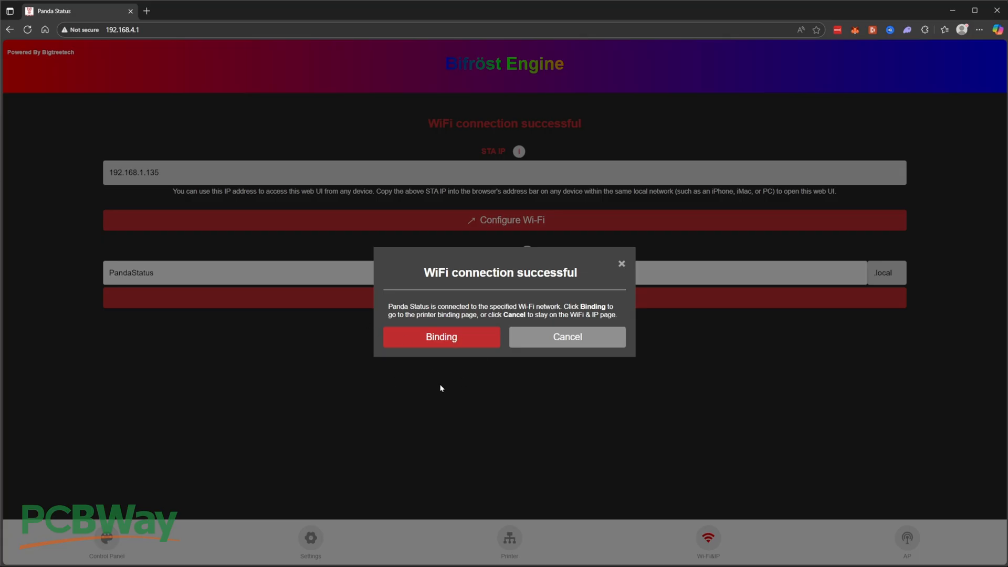
{"action": "mouse_move", "coordinate": [441, 341]}
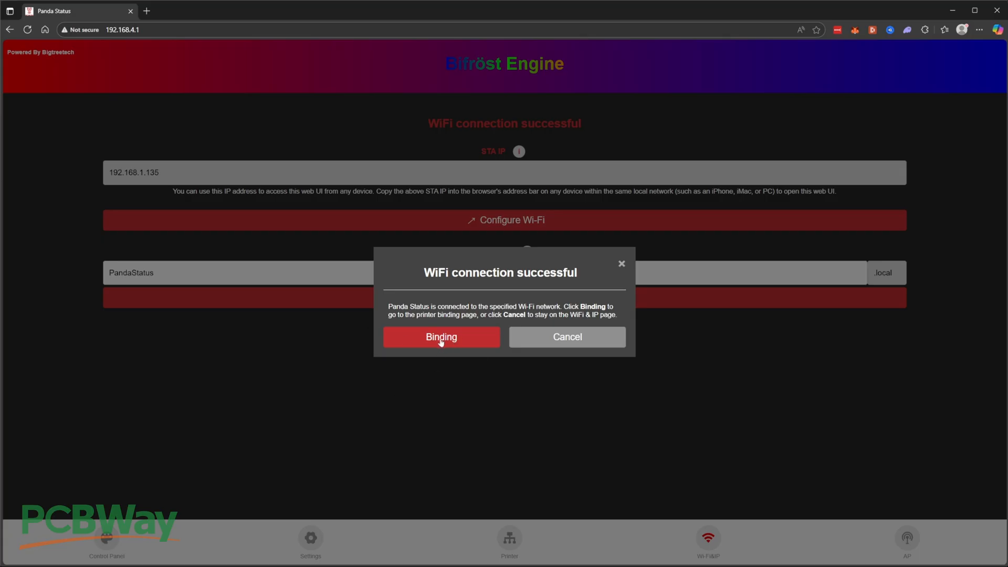
Move on to Bind to Printer and scan the local network for printers.
{"action": "left_click", "coordinate": [441, 337]}
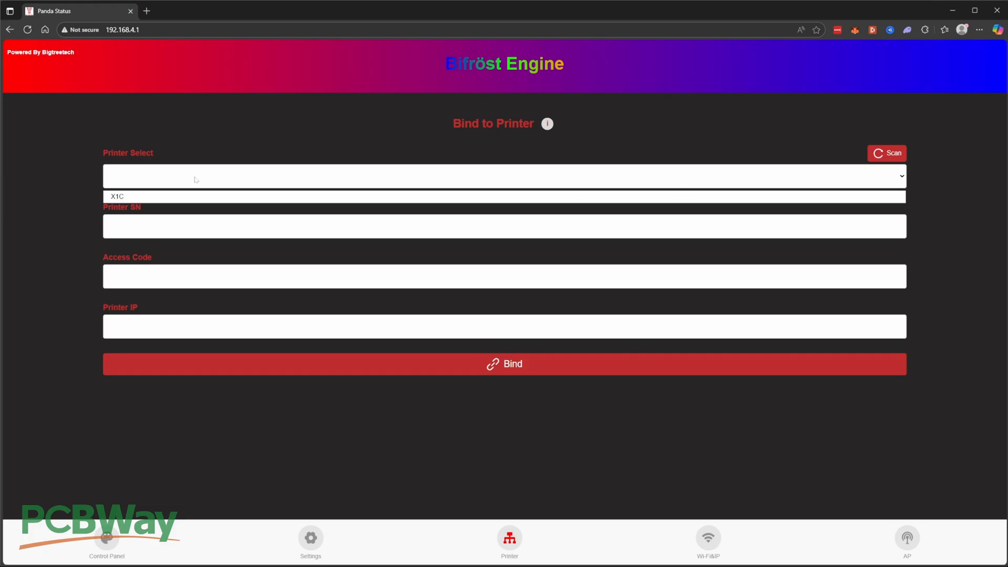
{"action": "mouse_move", "coordinate": [118, 196]}
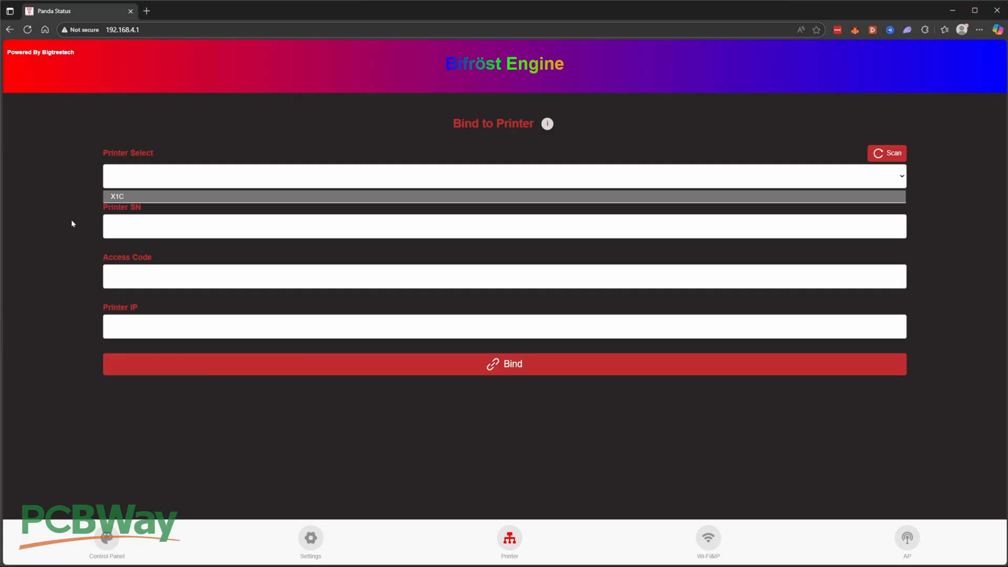
{"action": "mouse_move", "coordinate": [254, 211]}
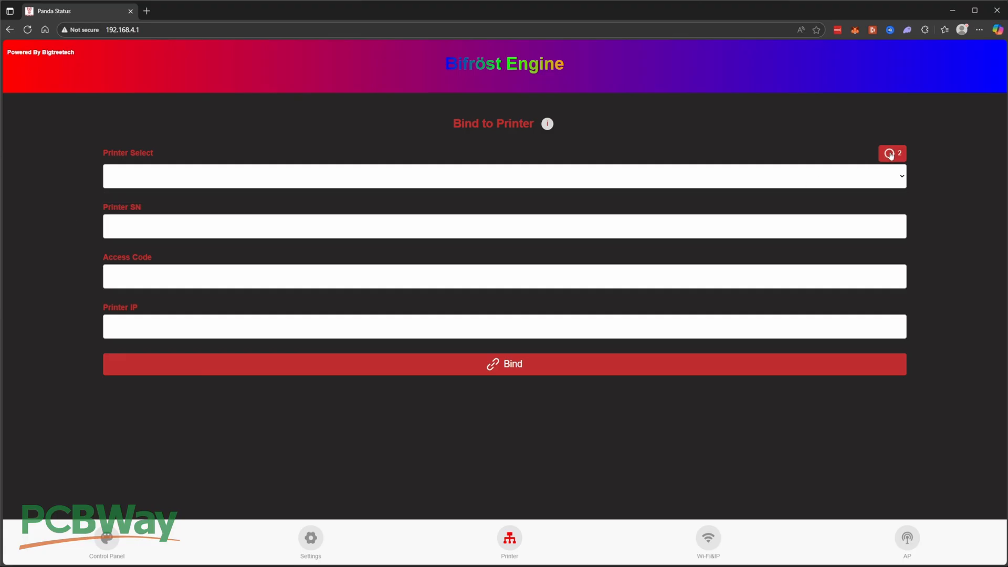
{"action": "left_click", "coordinate": [891, 153]}
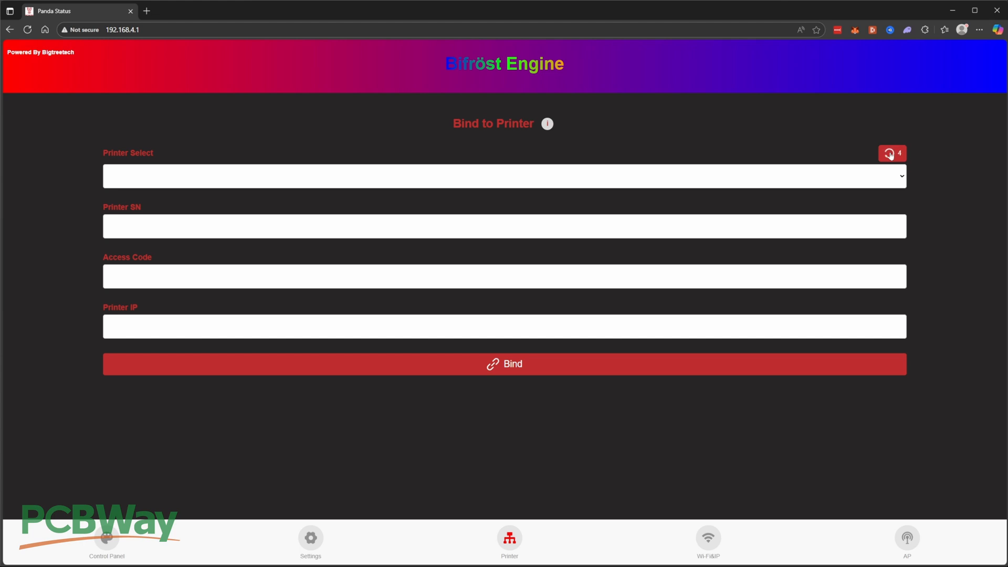
{"action": "left_click", "coordinate": [891, 153]}
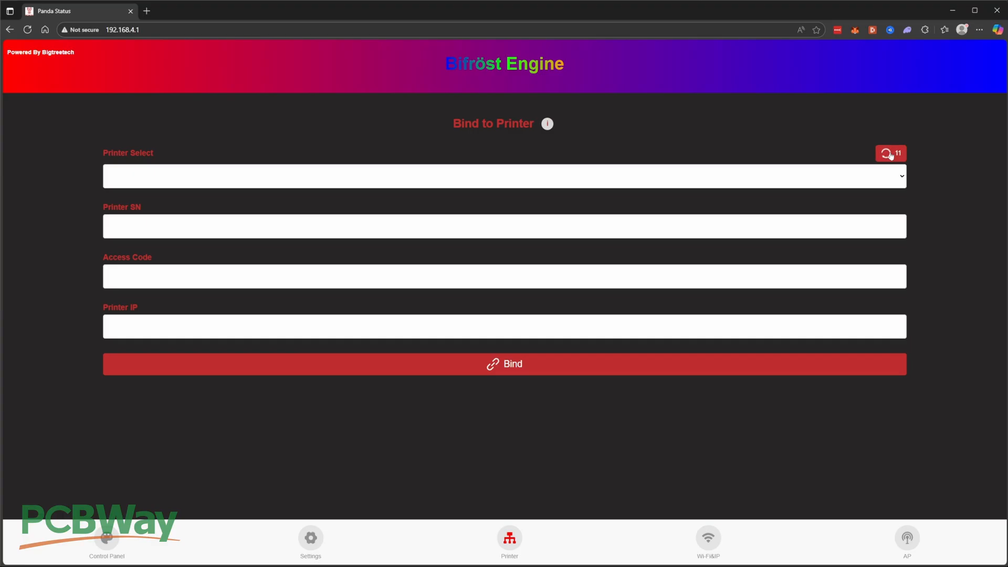
{"action": "left_click", "coordinate": [889, 153]}
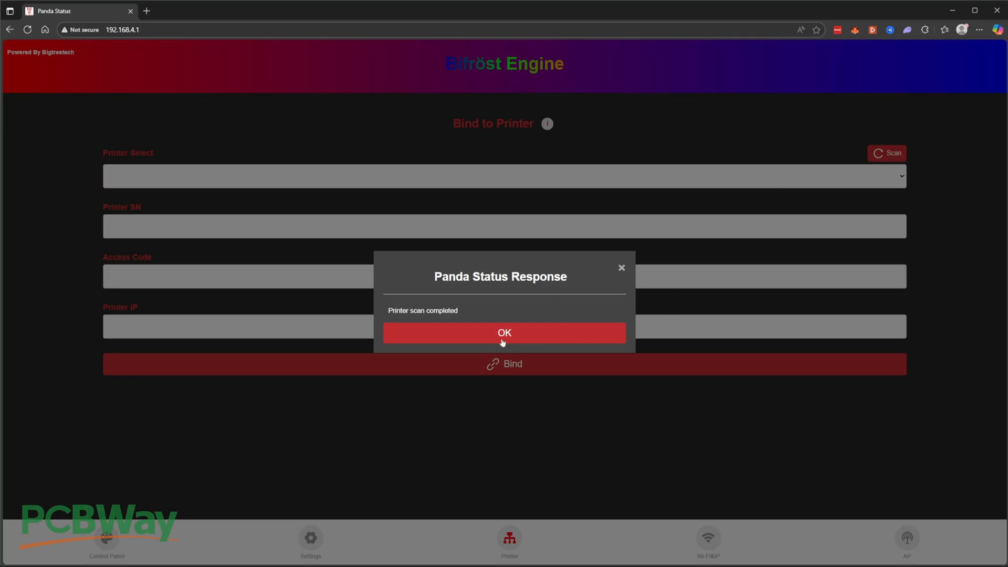
Dismiss the scan notice and choose X1C, filling its serial number and IP 192.168.1.138.
{"action": "left_click", "coordinate": [503, 333]}
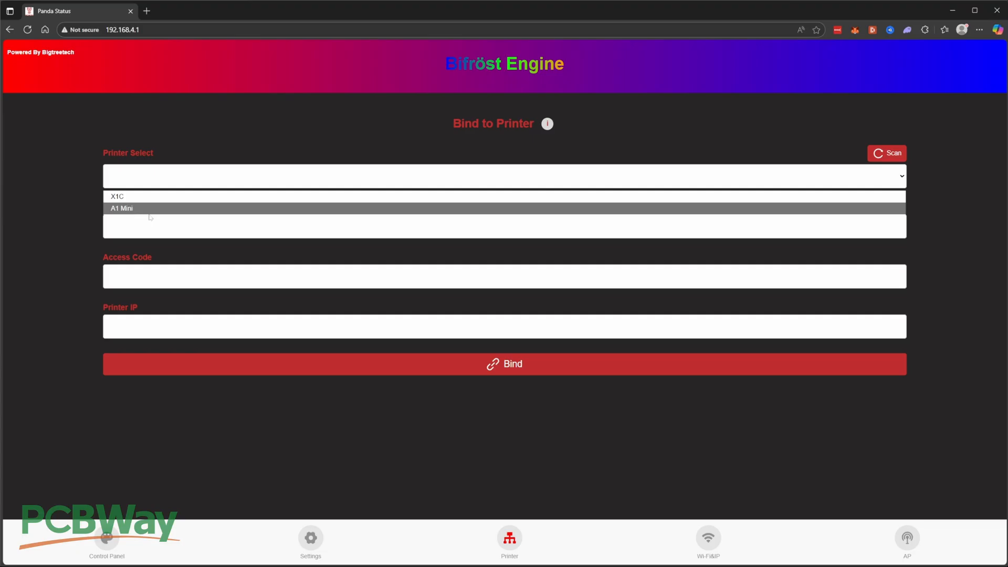
{"action": "mouse_move", "coordinate": [119, 196]}
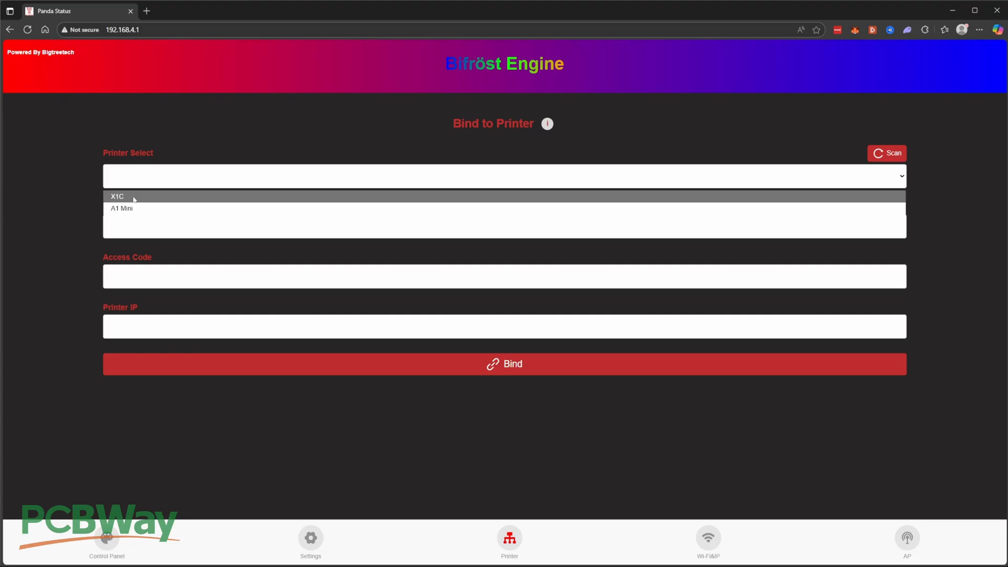
{"action": "left_click", "coordinate": [117, 196]}
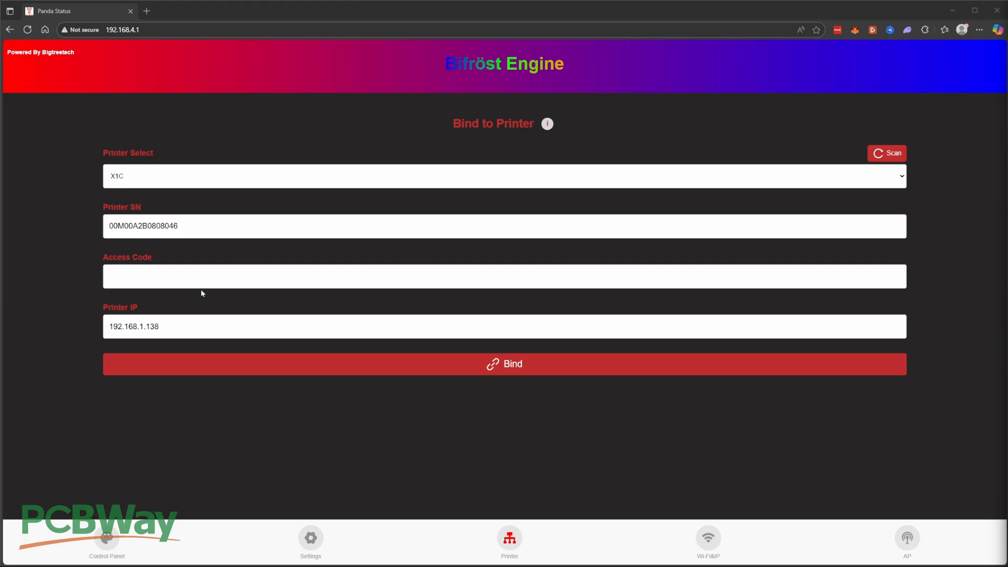
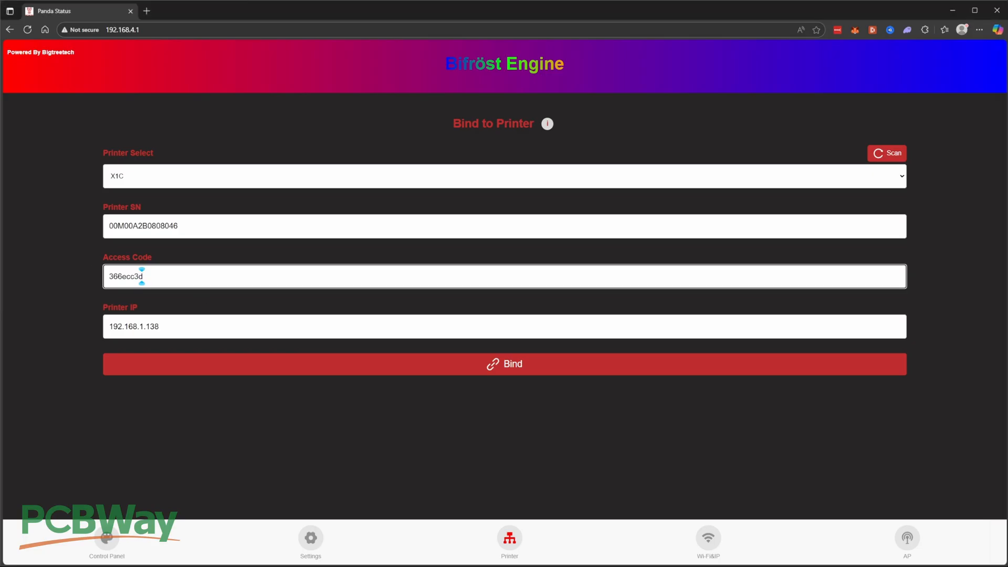
{"action": "mouse_move", "coordinate": [539, 359]}
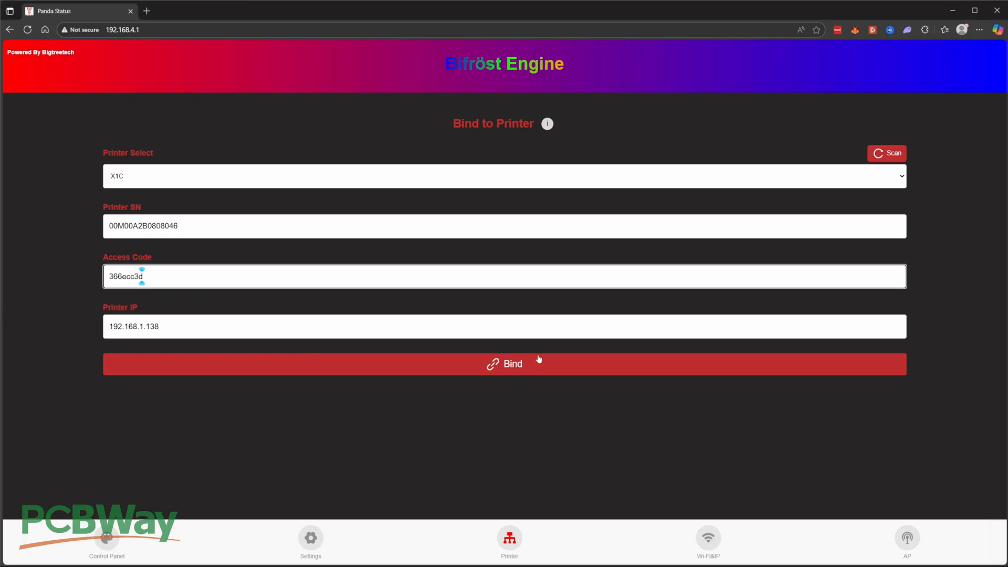
{"action": "left_click", "coordinate": [504, 364]}
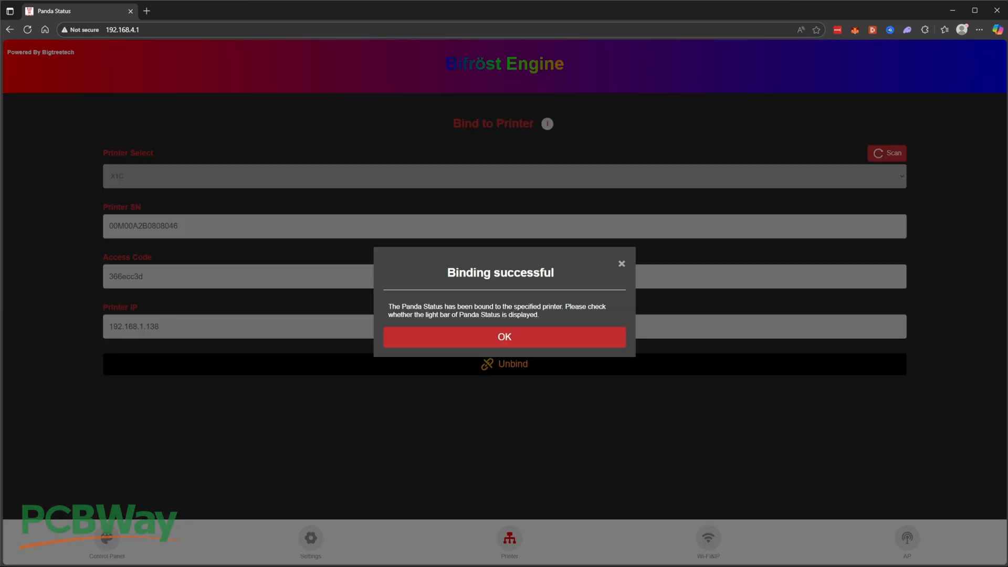
{"action": "mouse_move", "coordinate": [547, 314]}
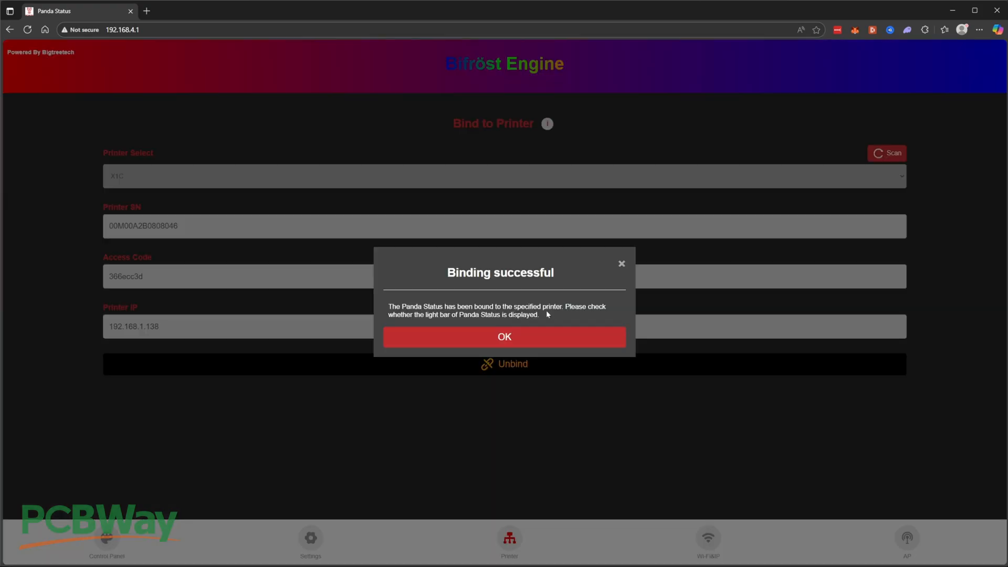
{"action": "mouse_move", "coordinate": [465, 324]}
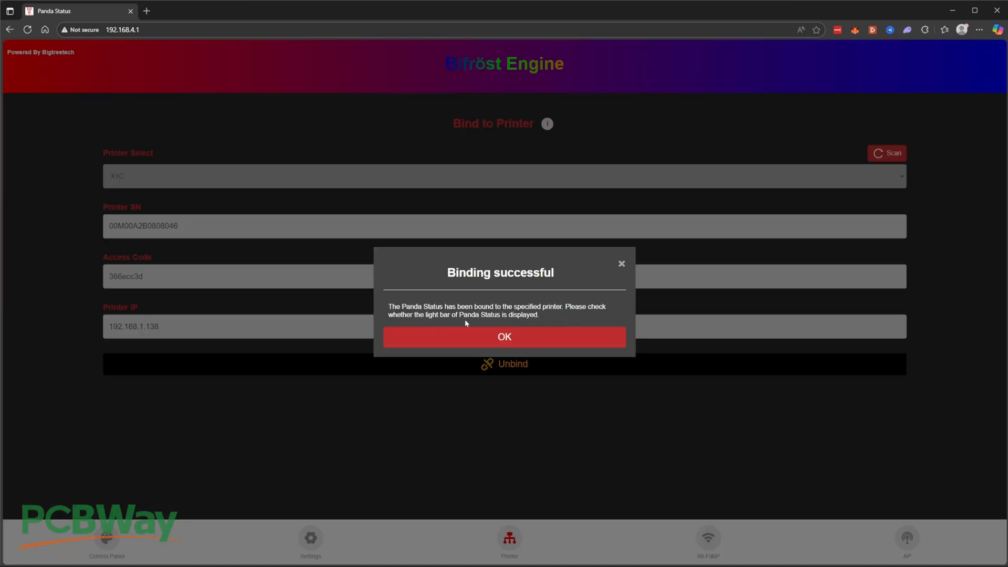
{"action": "mouse_move", "coordinate": [511, 325]}
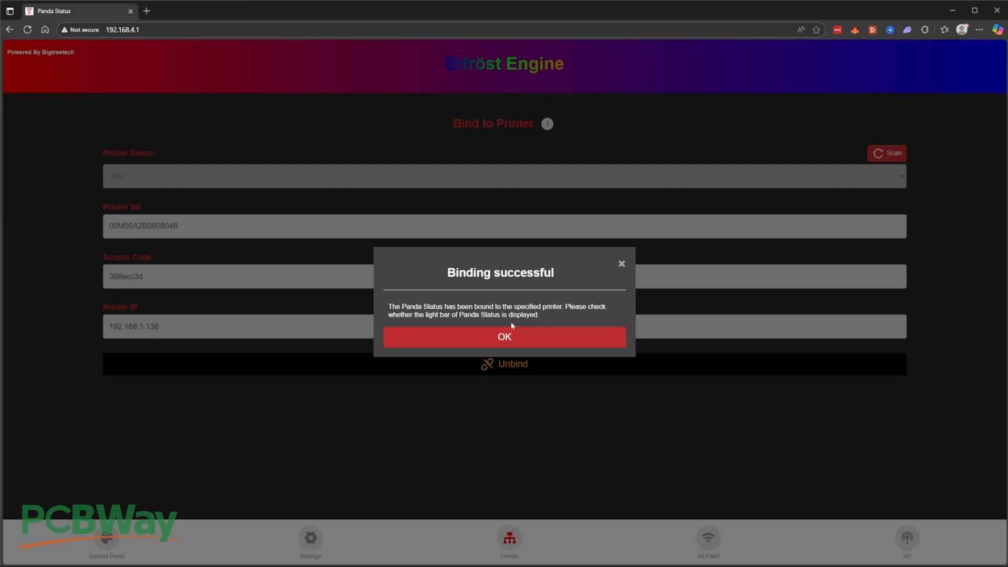
{"action": "left_click", "coordinate": [504, 337]}
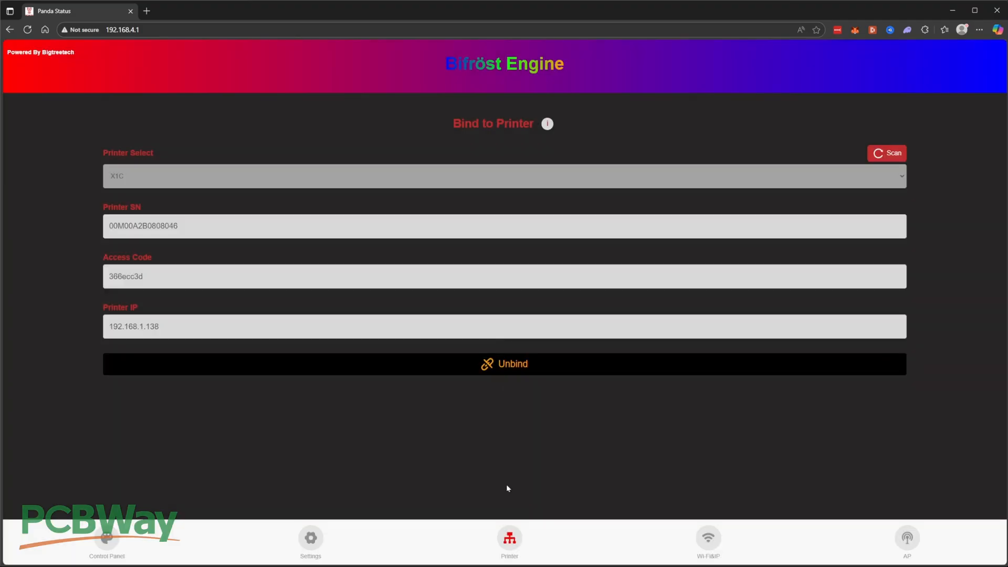
{"action": "mouse_move", "coordinate": [517, 544]}
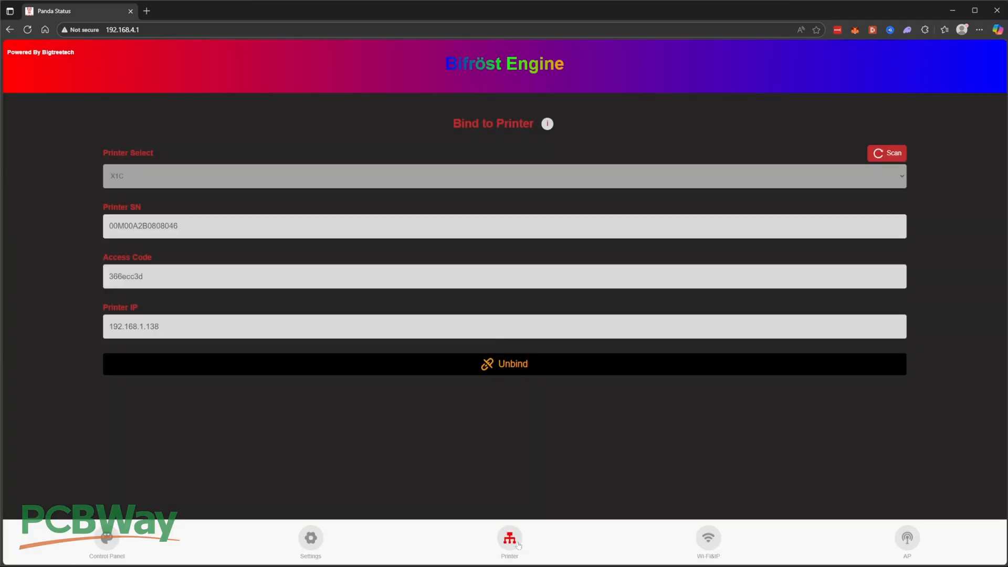
{"action": "mouse_move", "coordinate": [559, 526]}
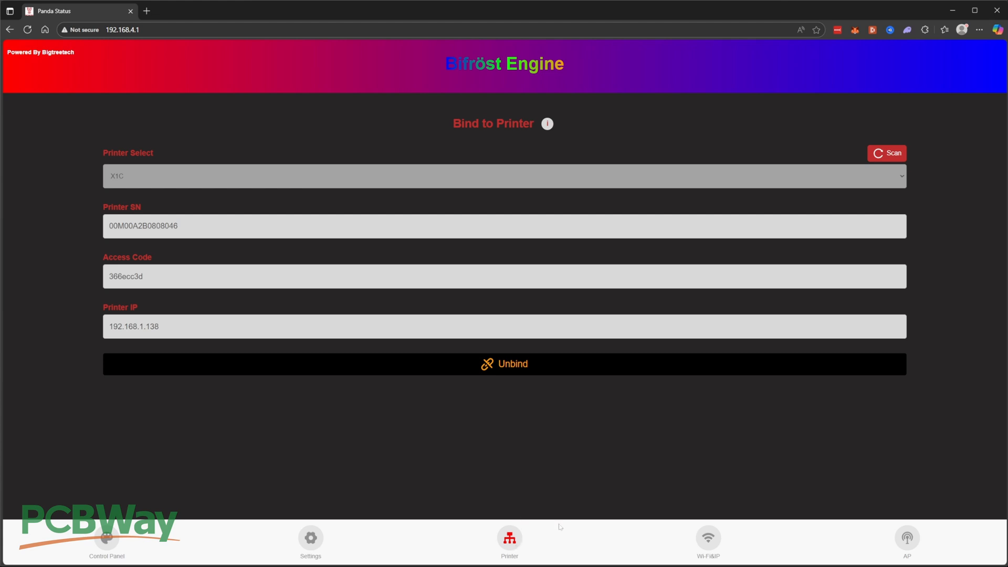
{"action": "mouse_move", "coordinate": [295, 514]}
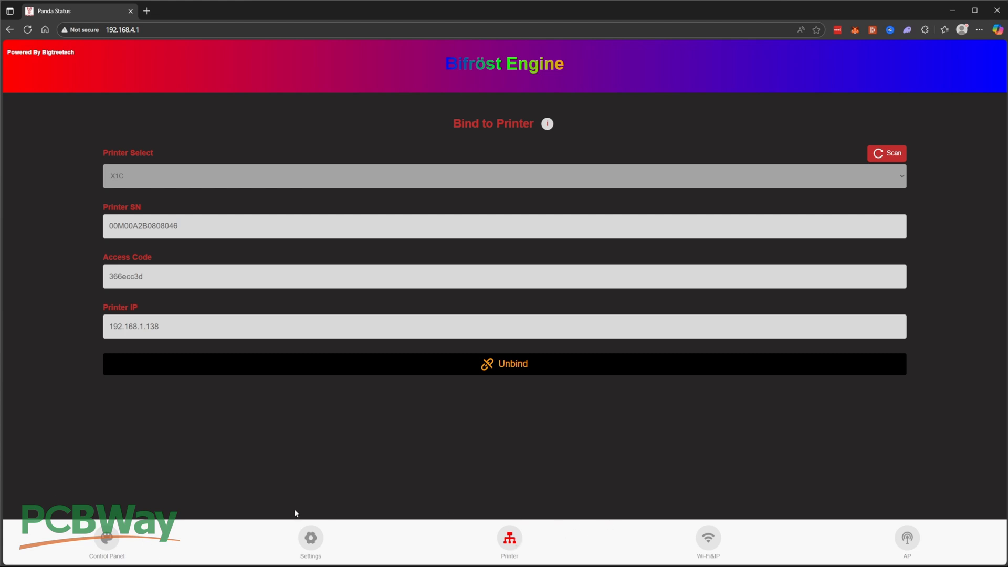
Set the Control Panel light effect to H2D and dismiss the Idle colour change prompt.
{"action": "left_click", "coordinate": [107, 541]}
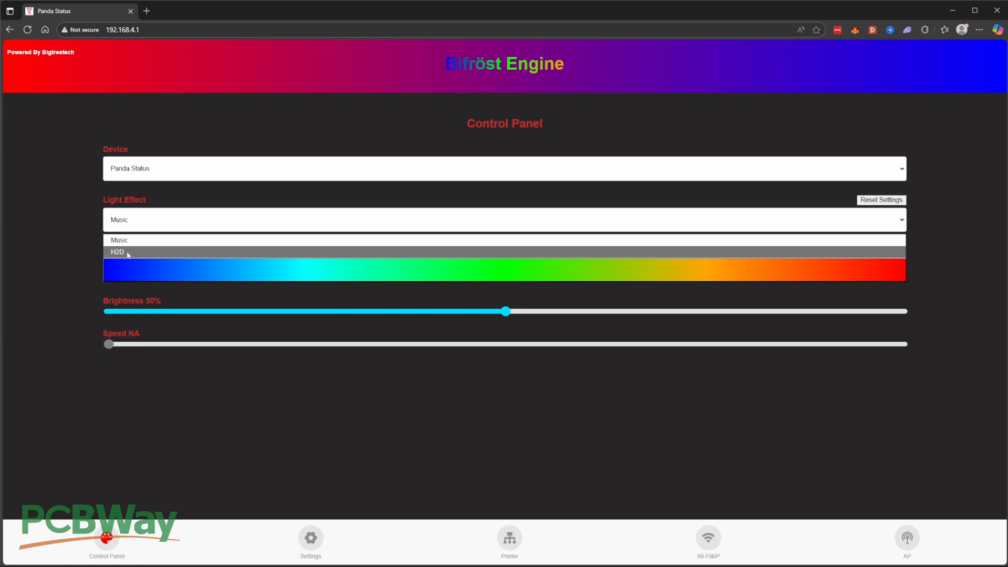
{"action": "left_click", "coordinate": [116, 251]}
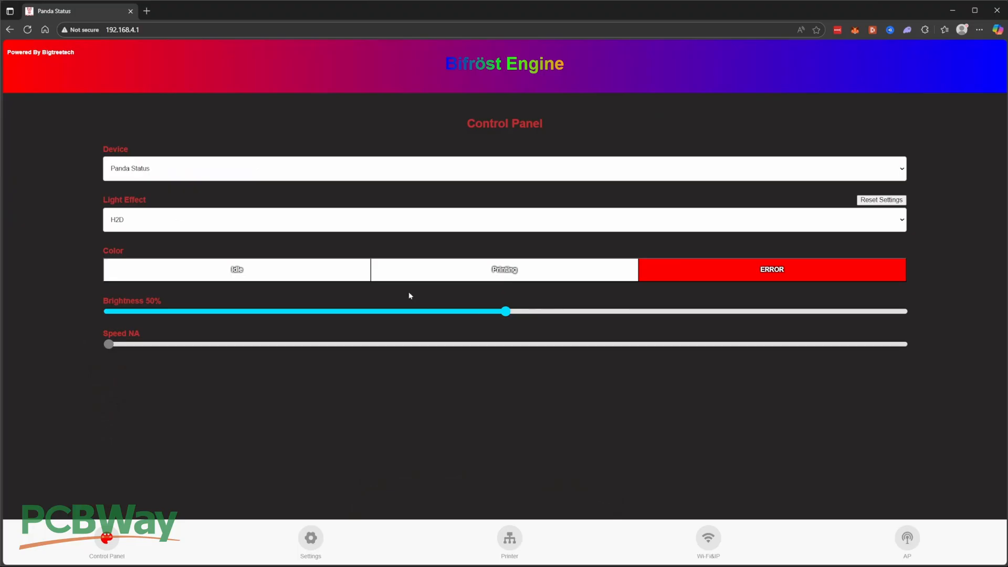
{"action": "left_click", "coordinate": [236, 269]}
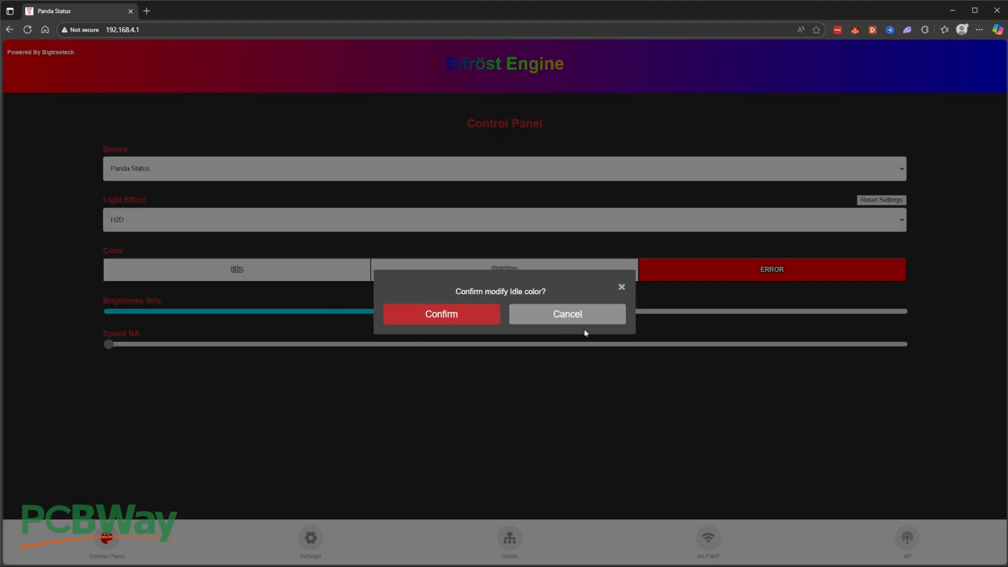
{"action": "left_click", "coordinate": [441, 314]}
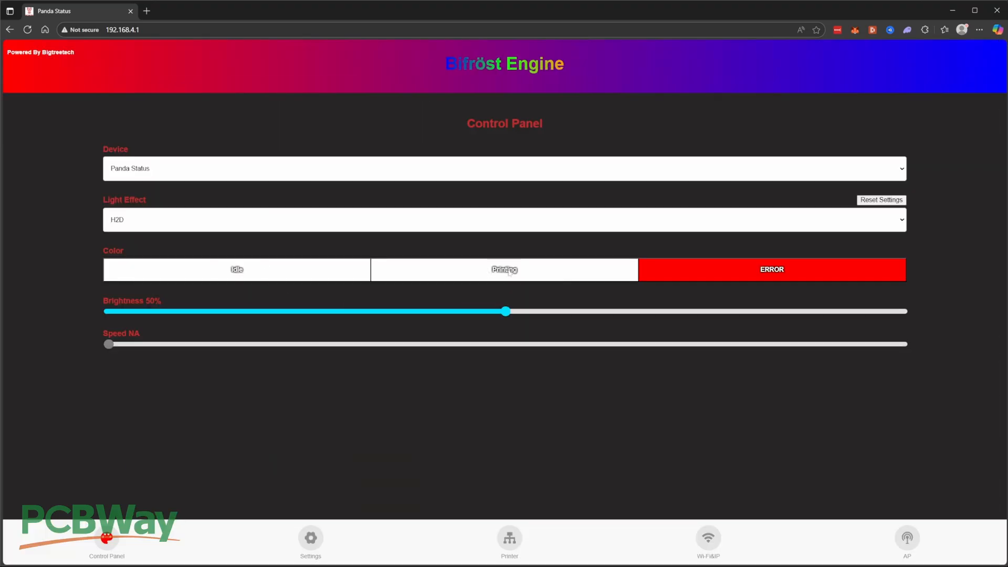
{"action": "mouse_move", "coordinate": [355, 297]}
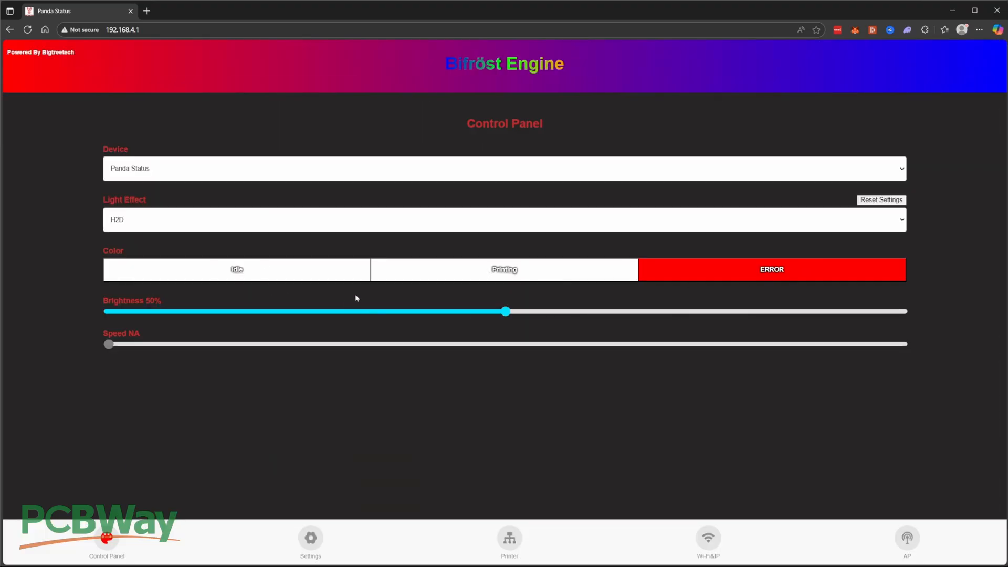
{"action": "mouse_move", "coordinate": [295, 548]}
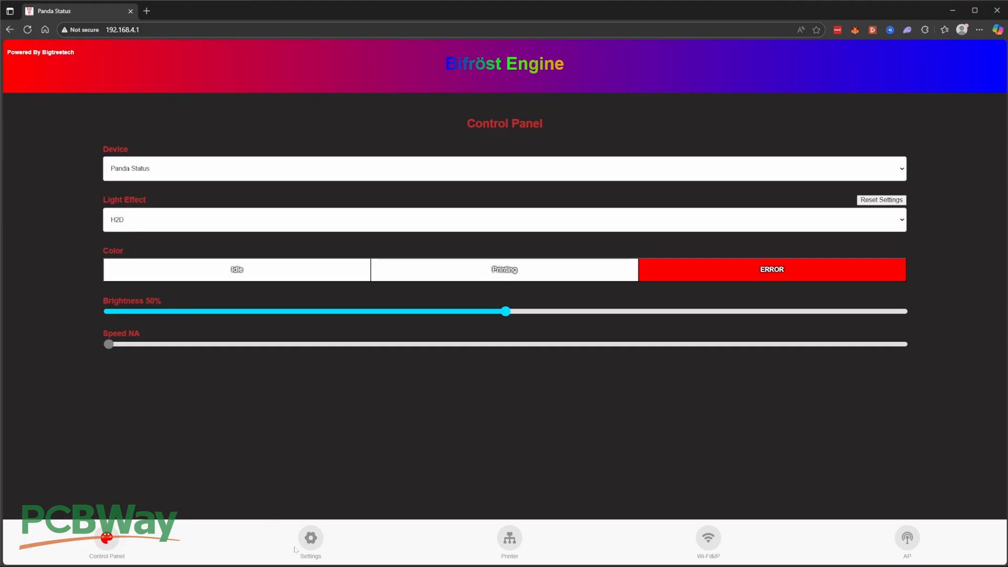
View the Settings page with firmware V1.0.0, then return to the bound X1C printer page.
{"action": "left_click", "coordinate": [310, 540]}
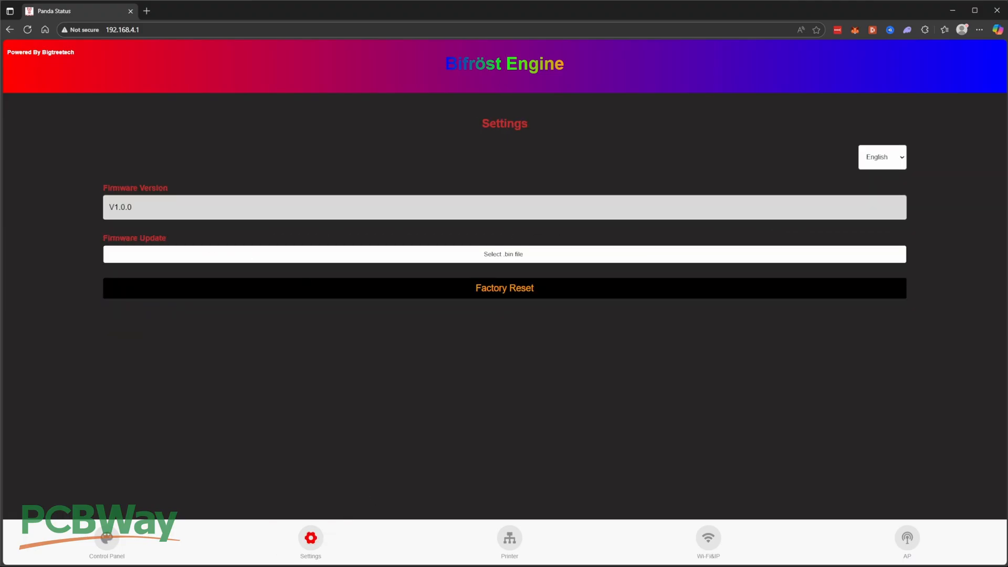
{"action": "mouse_move", "coordinate": [504, 262]}
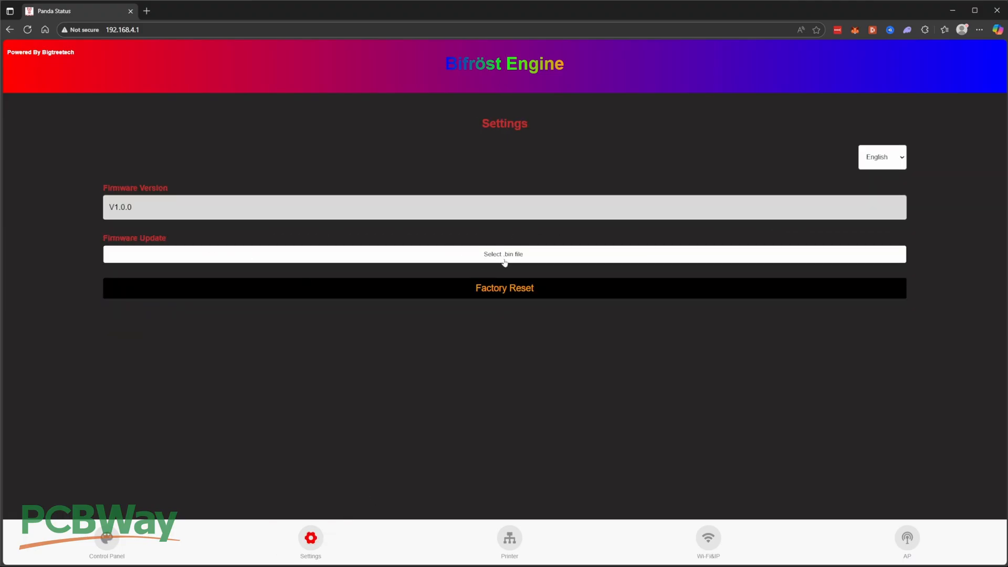
{"action": "mouse_move", "coordinate": [619, 304]}
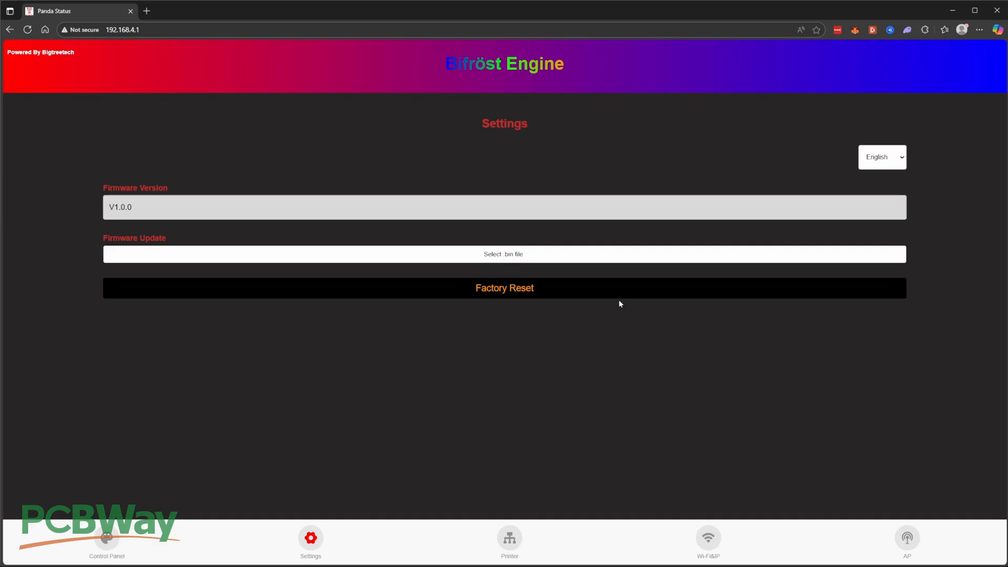
{"action": "mouse_move", "coordinate": [597, 302]}
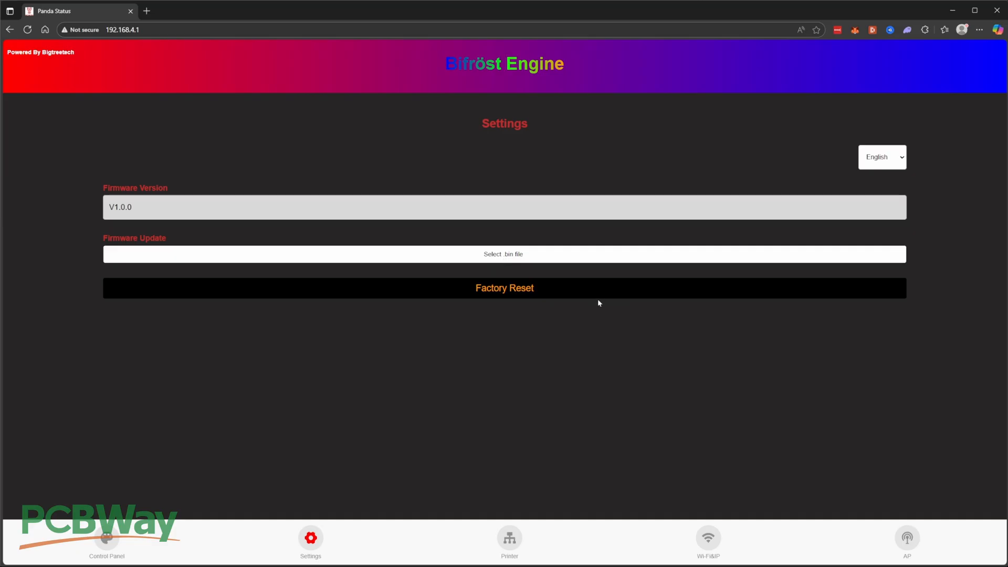
{"action": "mouse_move", "coordinate": [517, 258]}
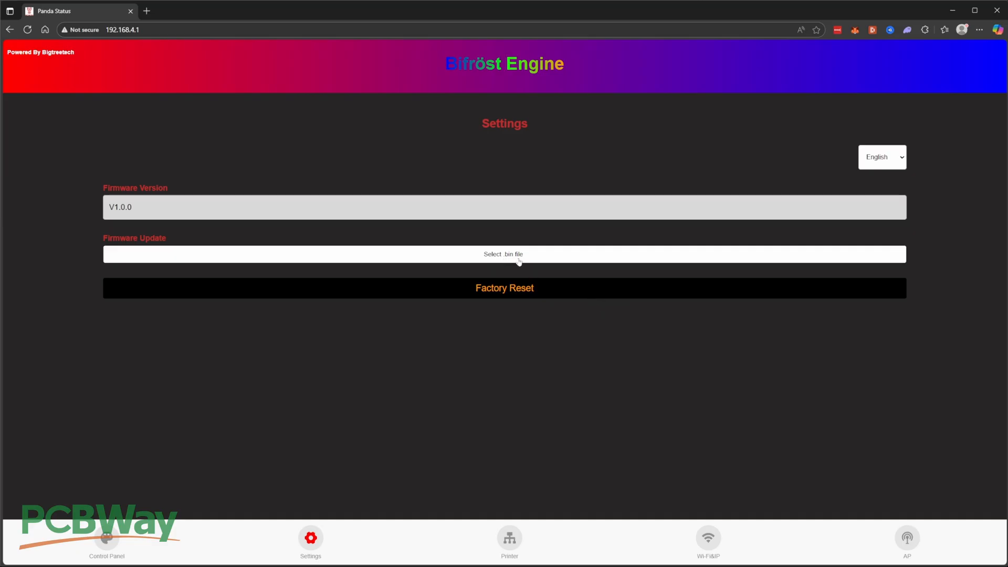
{"action": "mouse_move", "coordinate": [494, 270]}
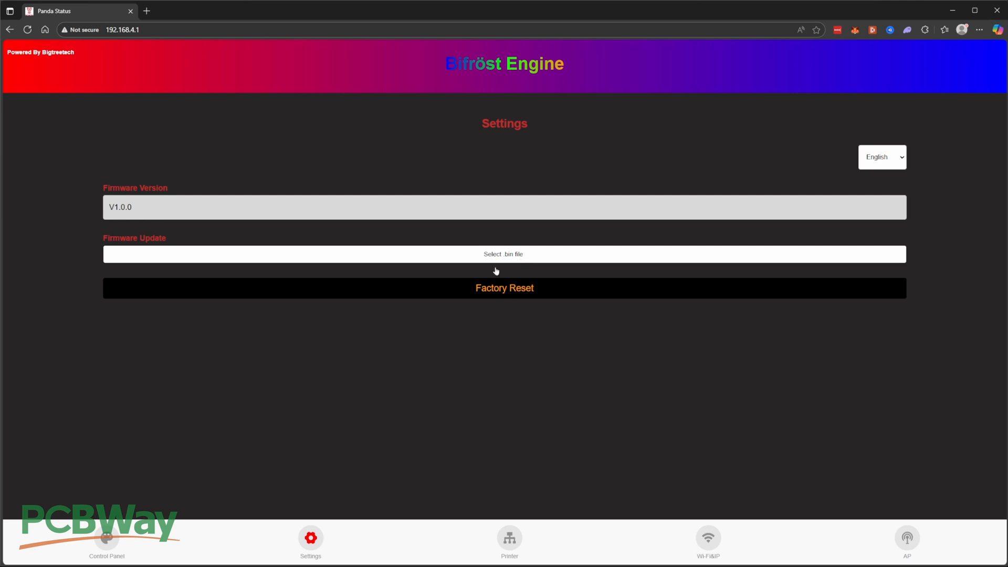
{"action": "left_click", "coordinate": [508, 542]}
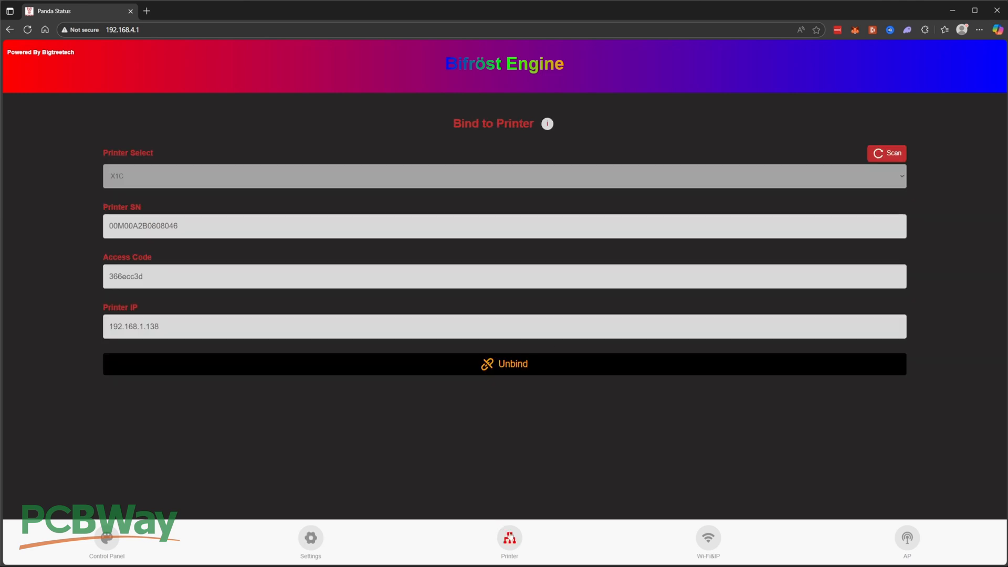
{"action": "mouse_move", "coordinate": [506, 496]}
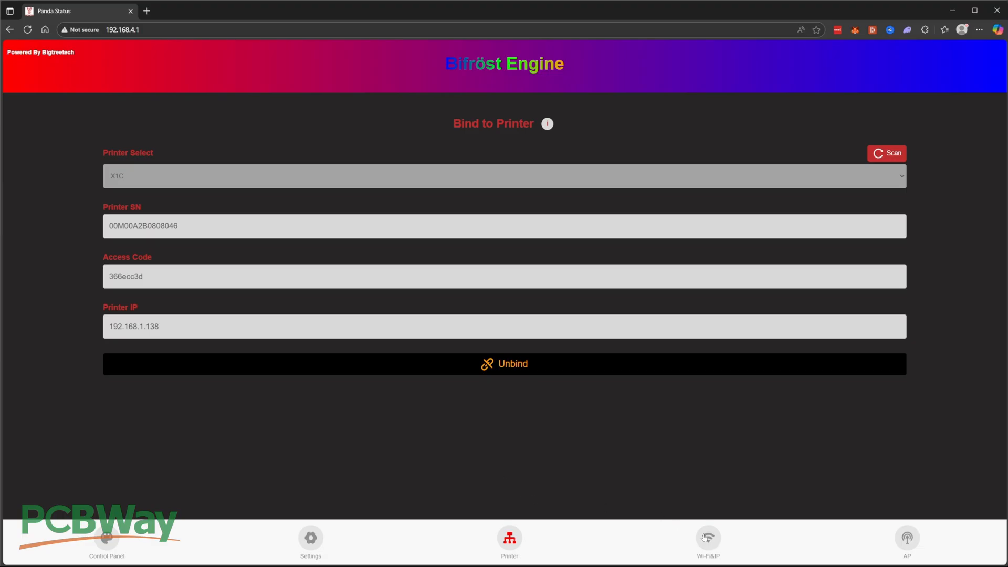
Check the Wi-Fi&IP details, then show the AP page with hotspot IP 192.168.4.1.
{"action": "left_click", "coordinate": [708, 539]}
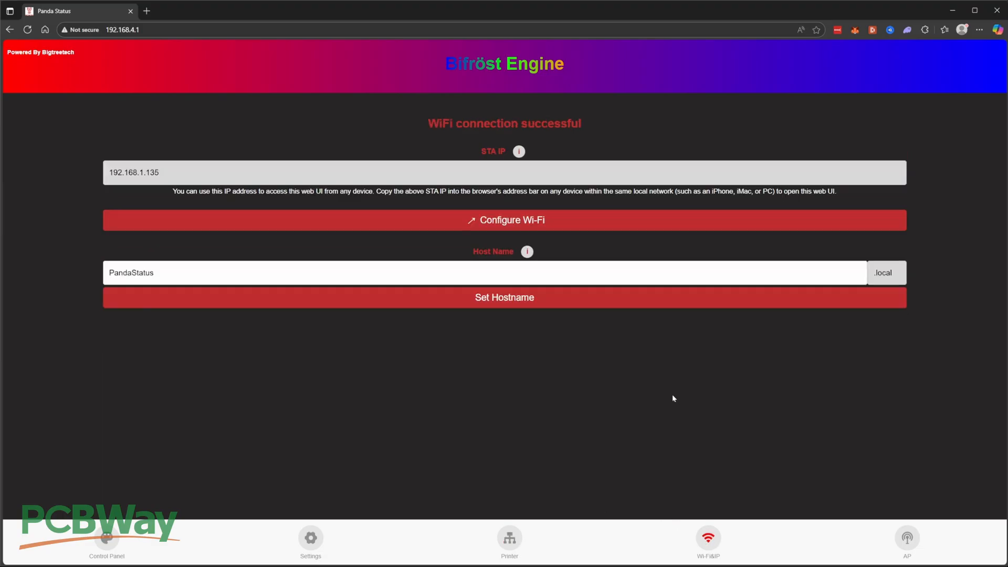
{"action": "mouse_move", "coordinate": [533, 247]}
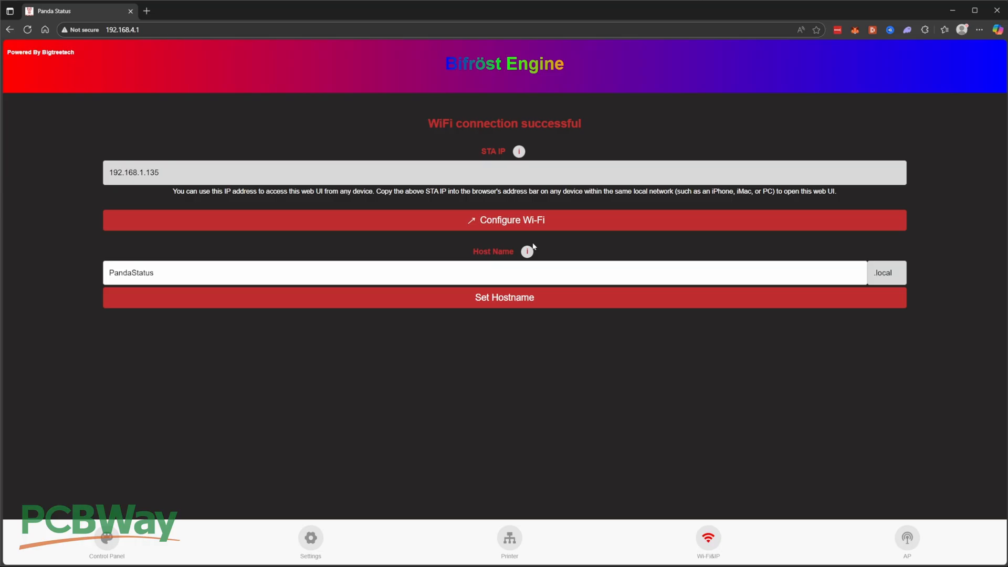
{"action": "left_click", "coordinate": [905, 540]}
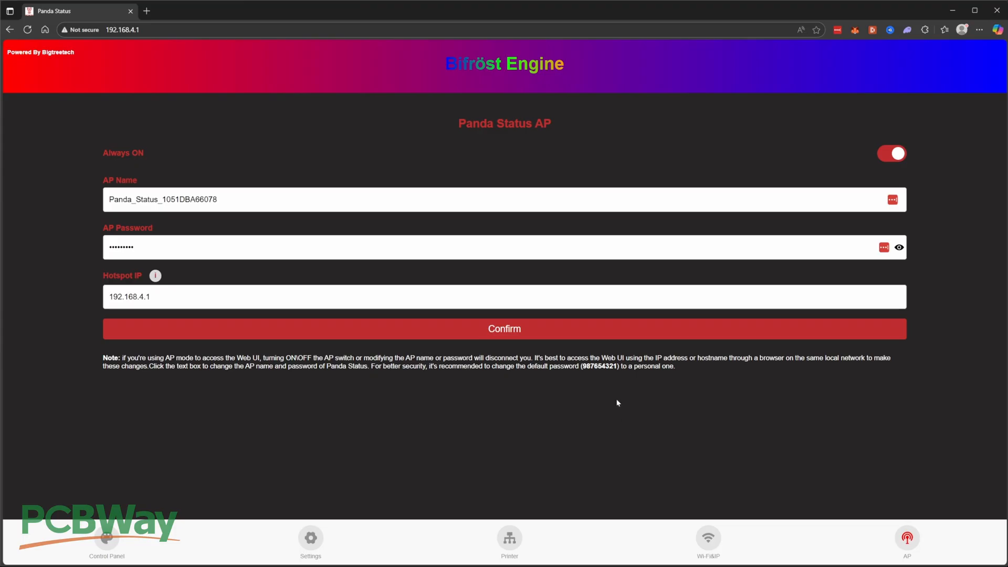
{"action": "mouse_move", "coordinate": [325, 432]}
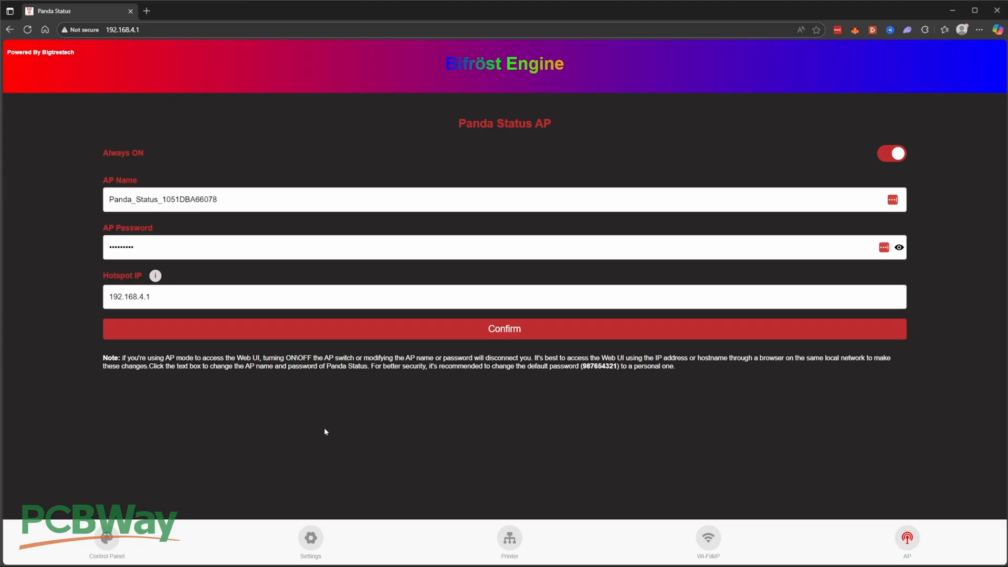
{"action": "mouse_move", "coordinate": [458, 419]}
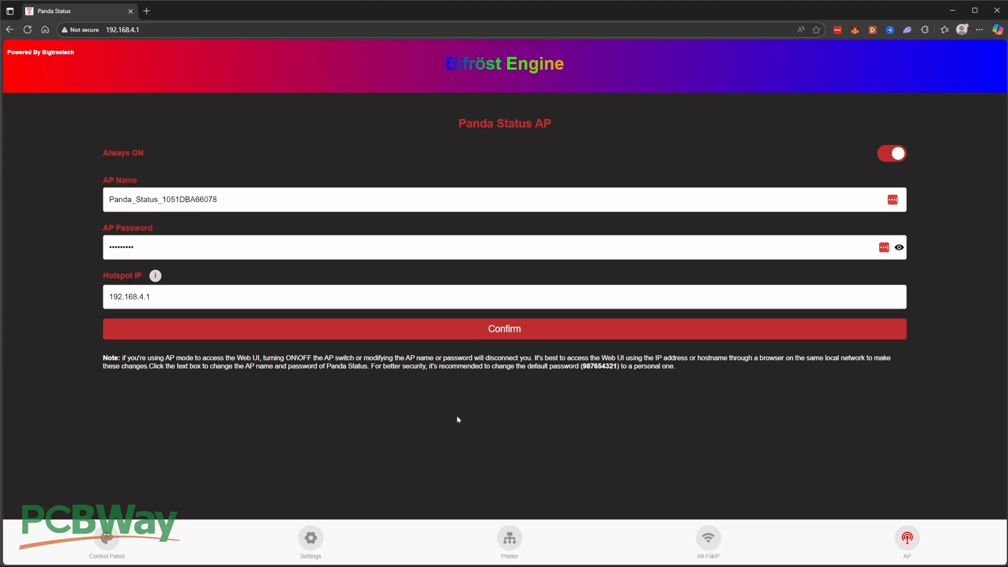
{"action": "left_click", "coordinate": [707, 541]}
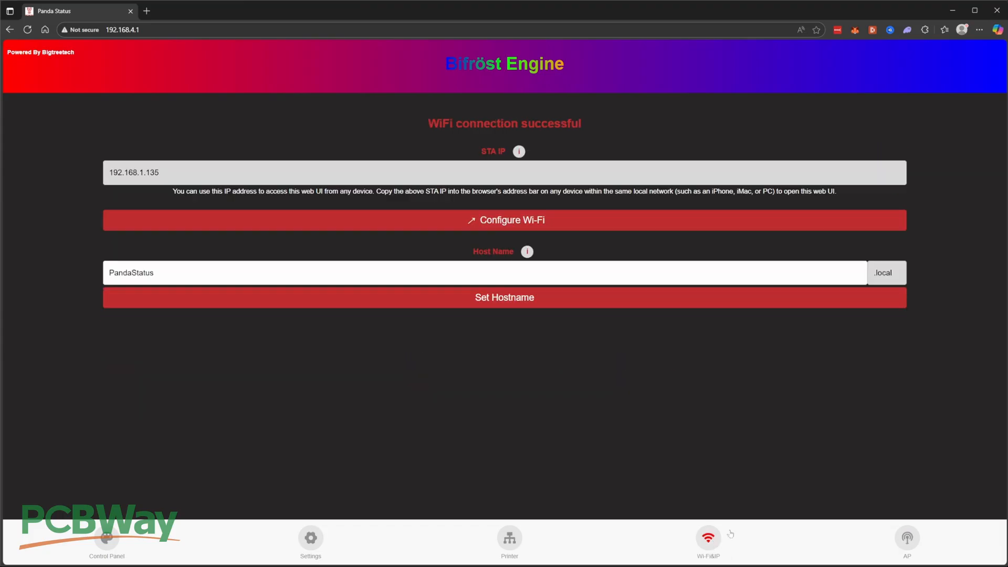
{"action": "mouse_move", "coordinate": [545, 325]}
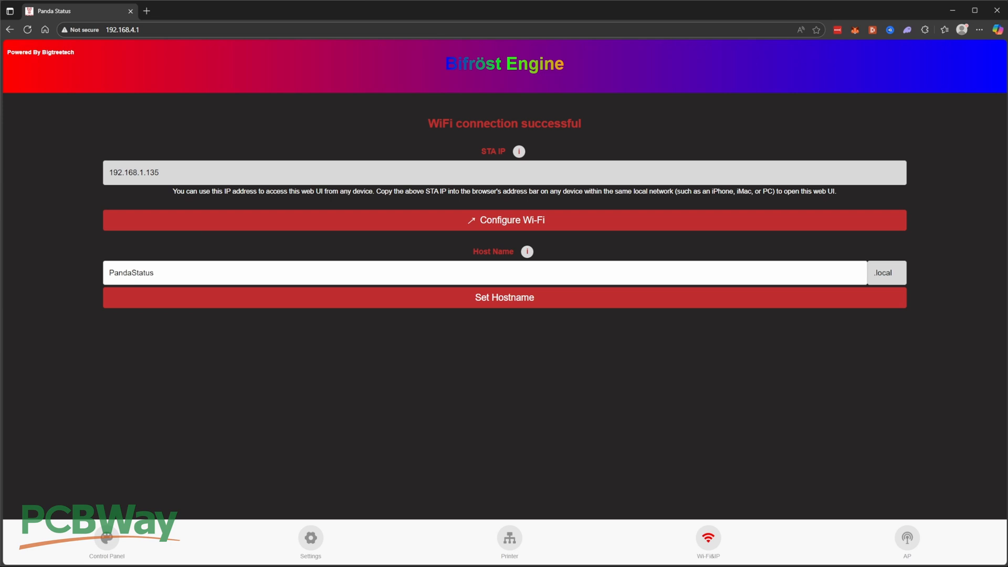
{"action": "mouse_move", "coordinate": [506, 339]}
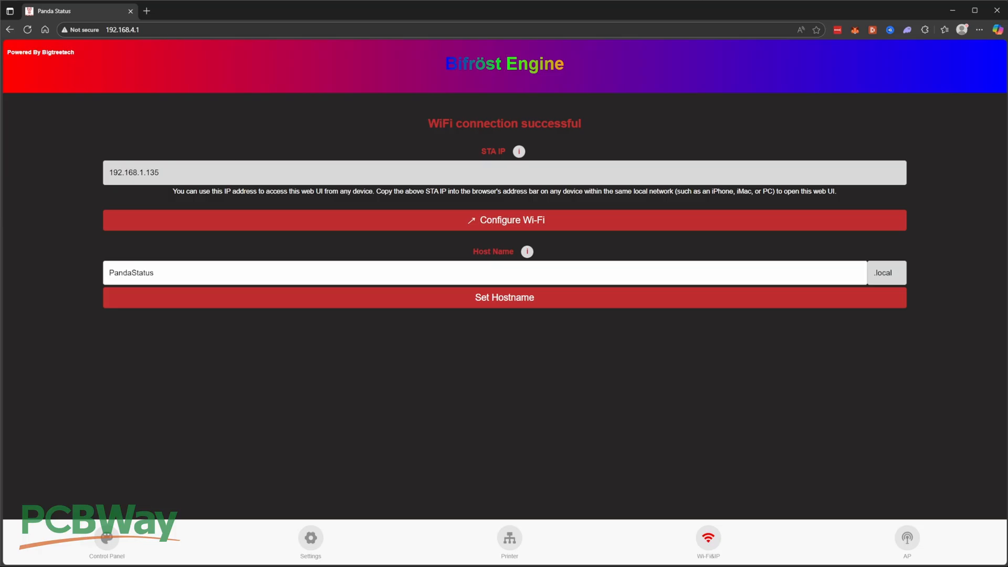
{"action": "mouse_move", "coordinate": [191, 219]}
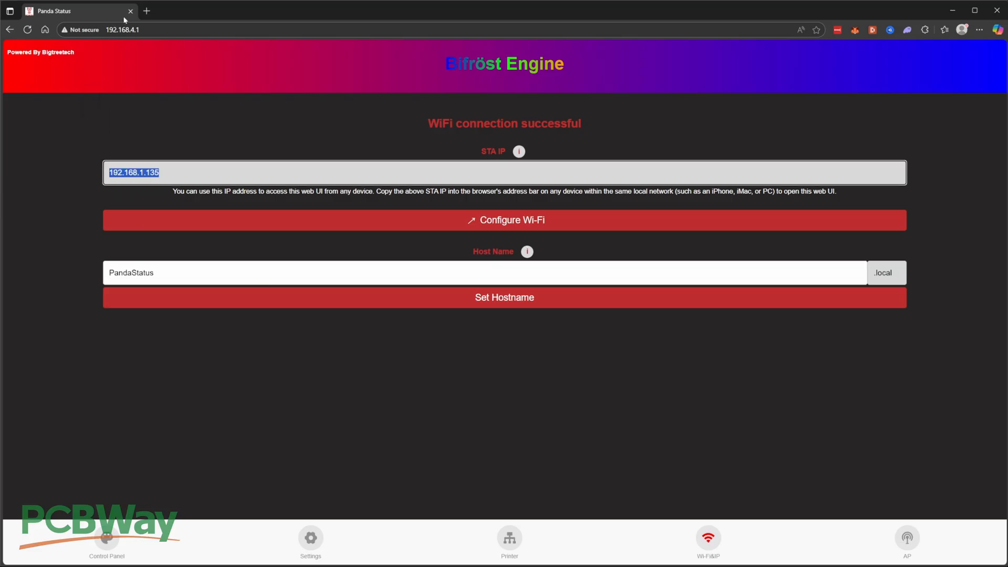
{"action": "left_click", "coordinate": [362, 337]}
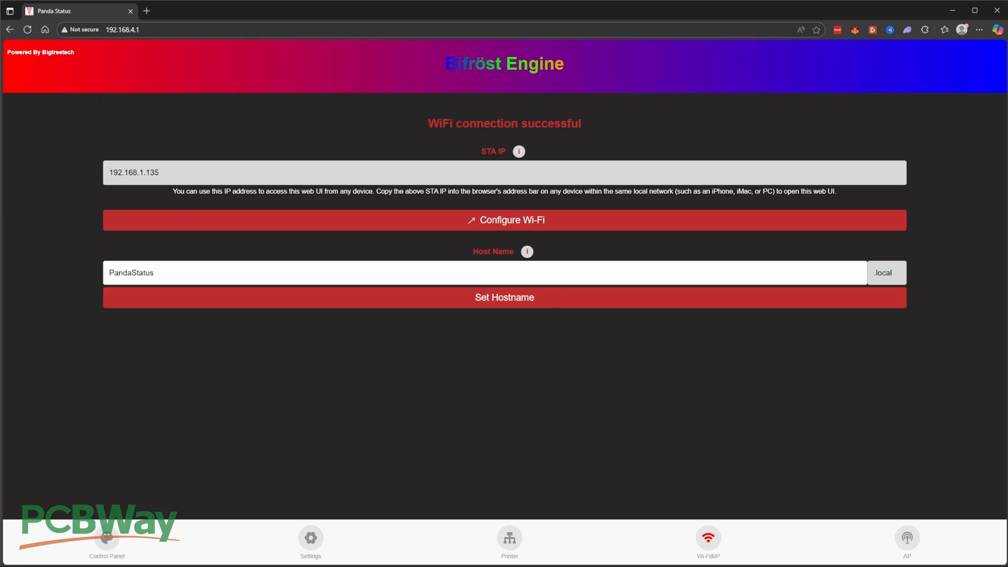
{"action": "mouse_move", "coordinate": [464, 320]}
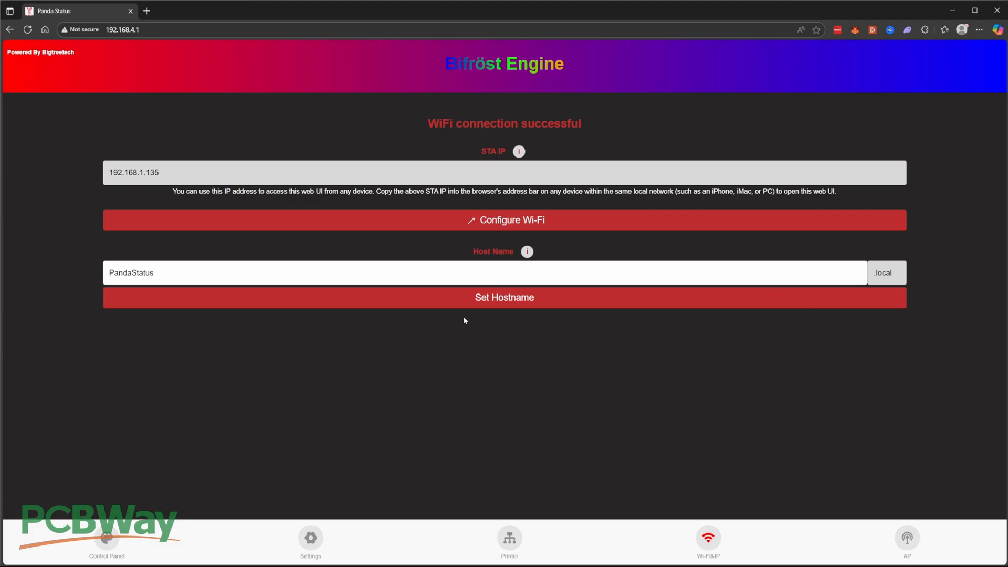
{"action": "mouse_move", "coordinate": [465, 320]}
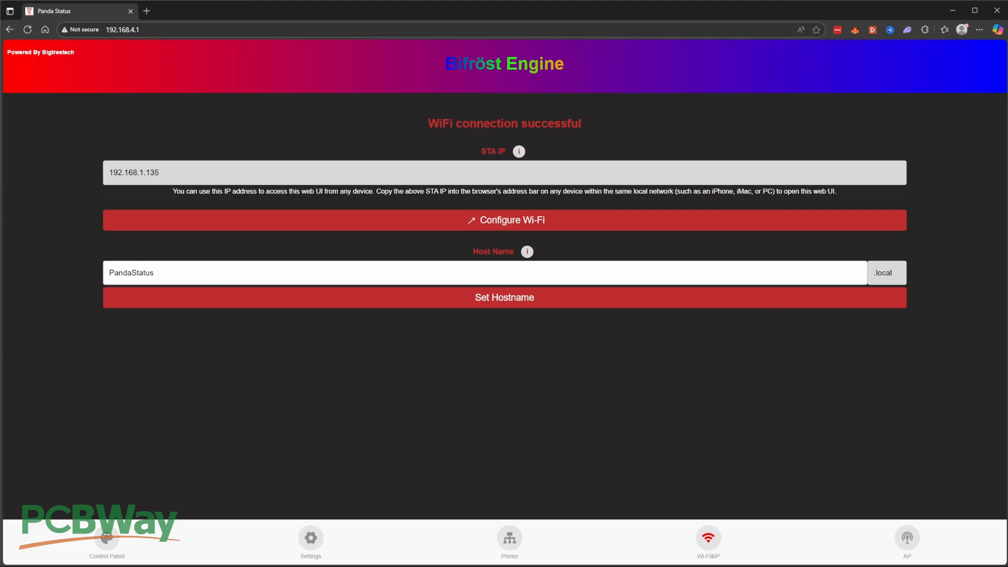
{"action": "mouse_move", "coordinate": [929, 324]}
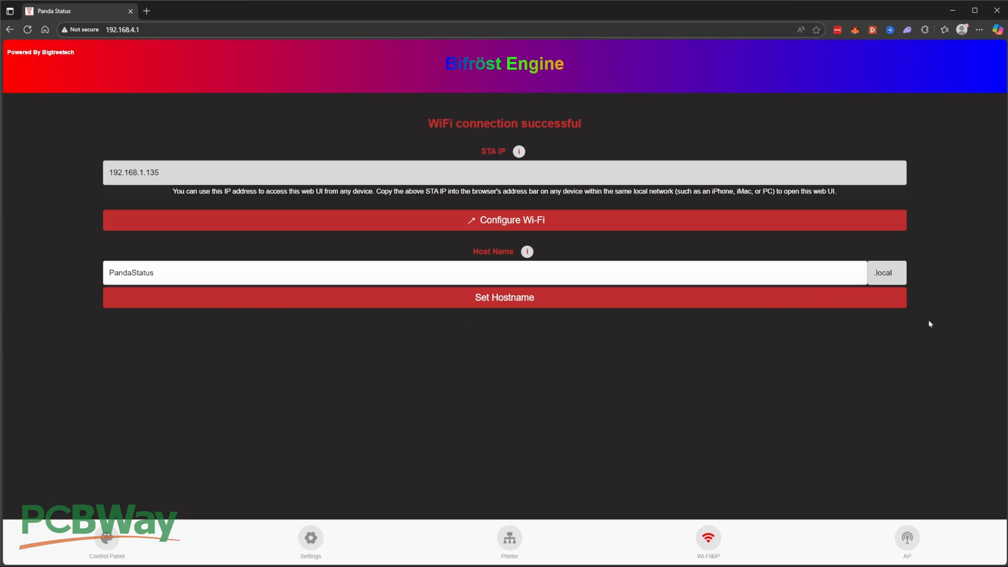
{"action": "mouse_move", "coordinate": [622, 348]}
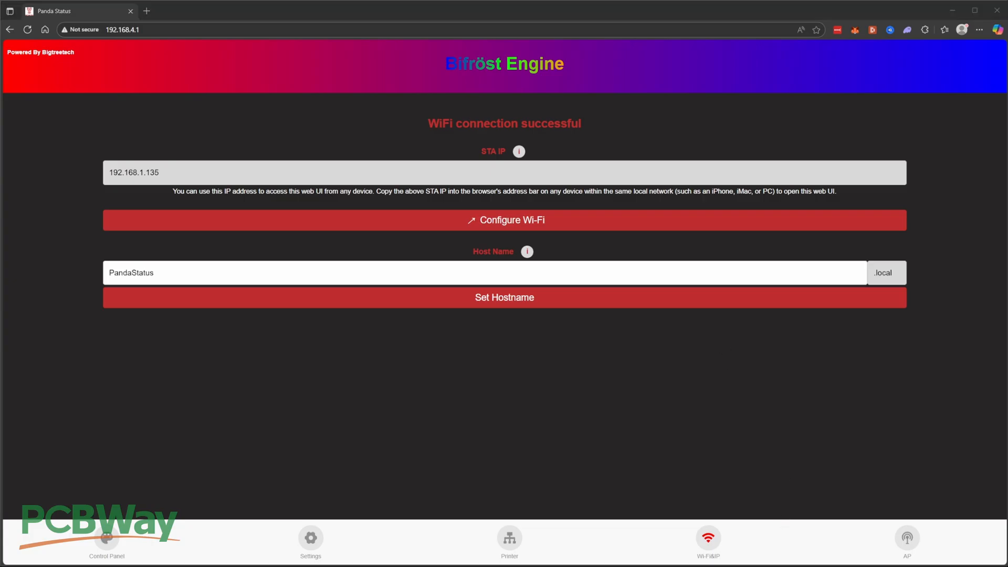
Dismiss the Important Note dialog and reload the web UI at PandaStatus.local.
{"action": "left_click", "coordinate": [504, 297]}
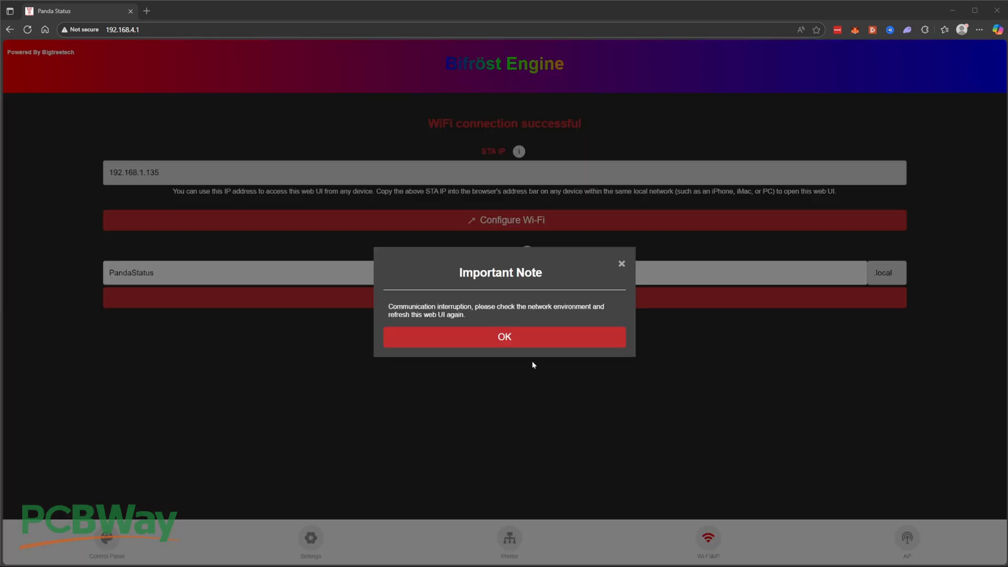
{"action": "mouse_move", "coordinate": [505, 398]}
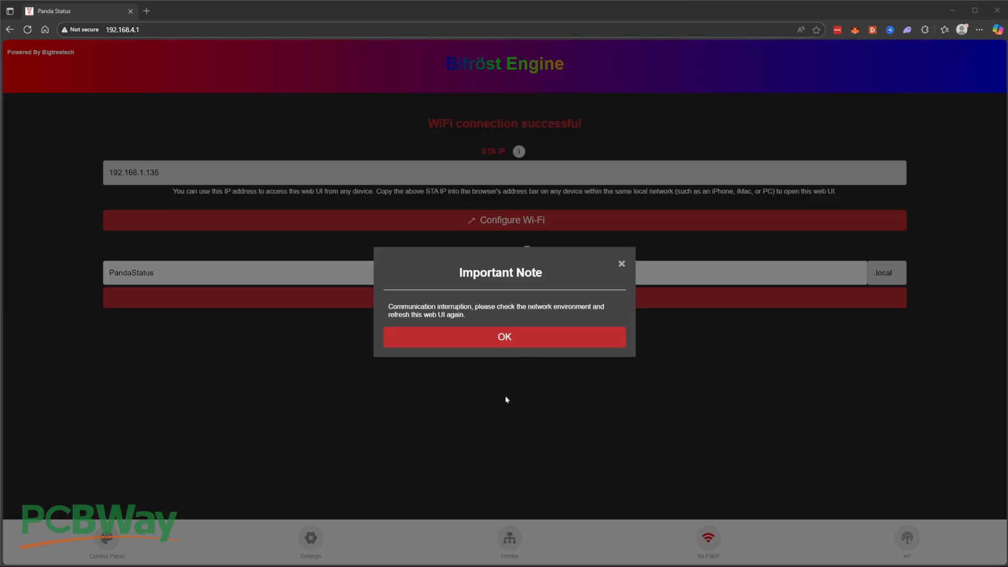
{"action": "mouse_move", "coordinate": [504, 336]}
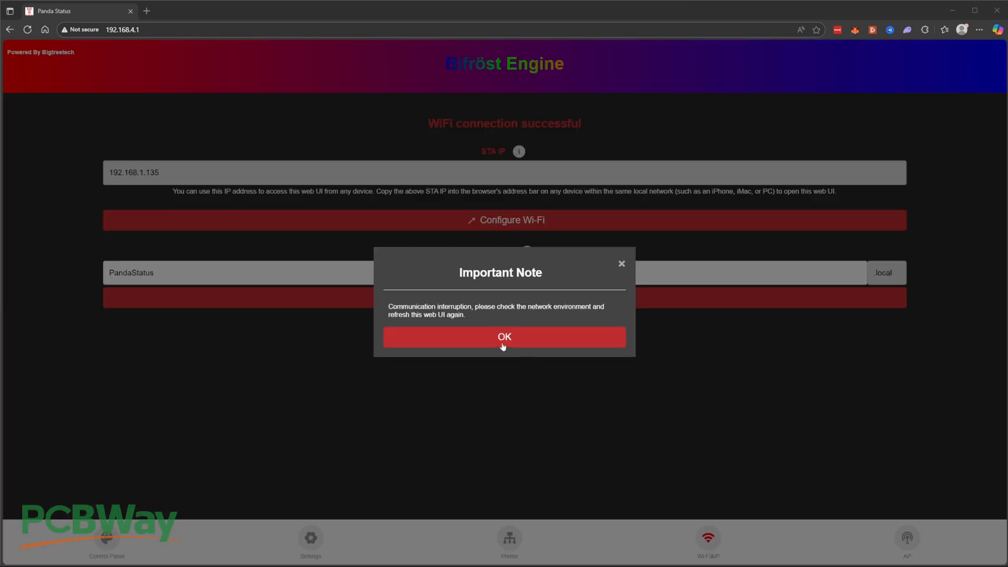
{"action": "left_click", "coordinate": [503, 337]}
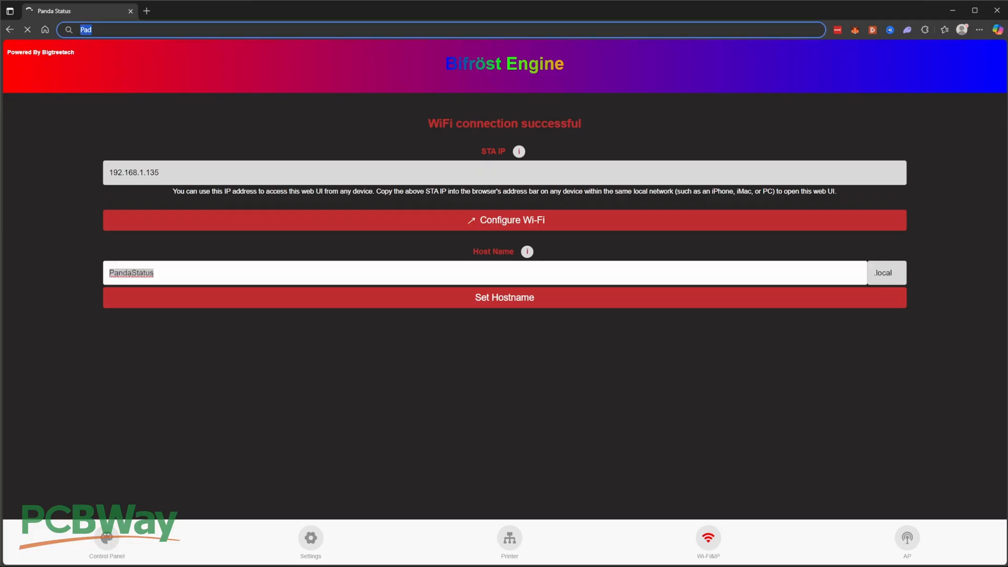
{"action": "type", "text": "PandaStatus.local"}
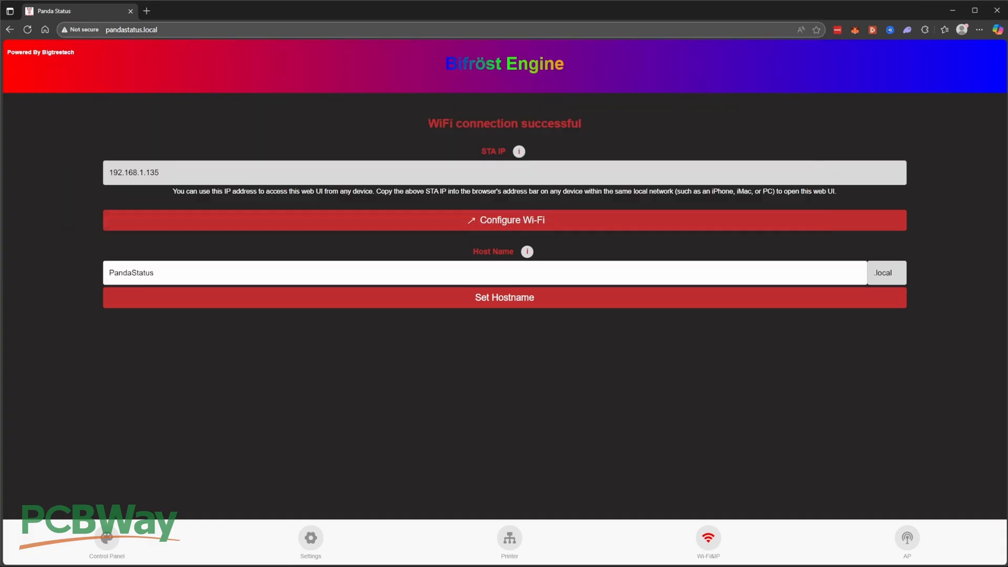
{"action": "mouse_move", "coordinate": [627, 452]}
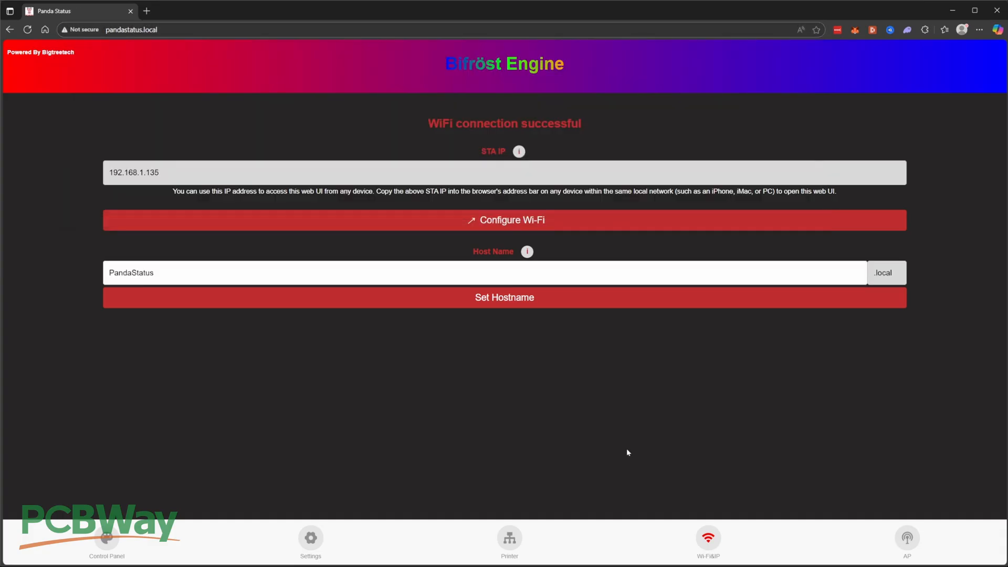
{"action": "mouse_move", "coordinate": [416, 367]}
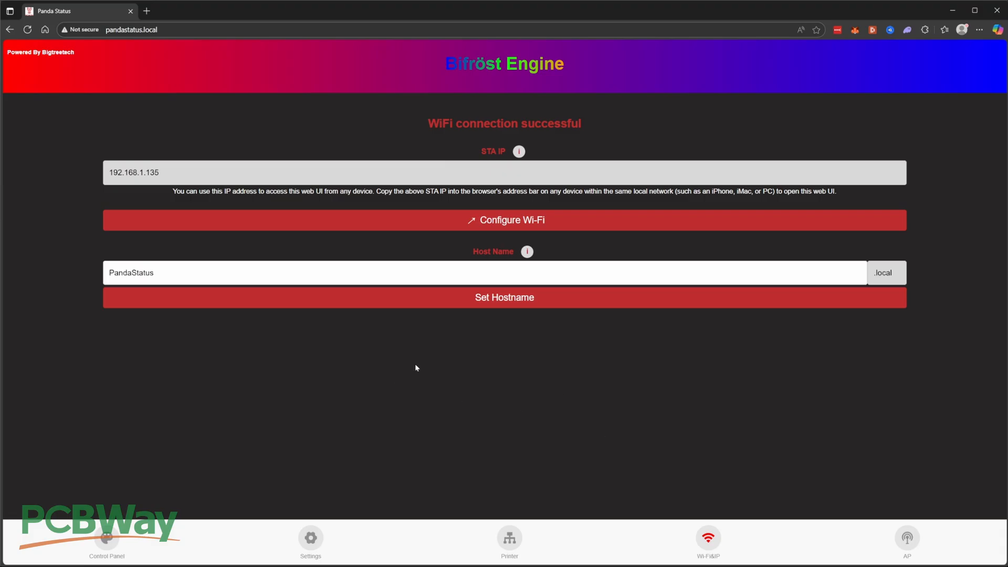
{"action": "mouse_move", "coordinate": [428, 363]}
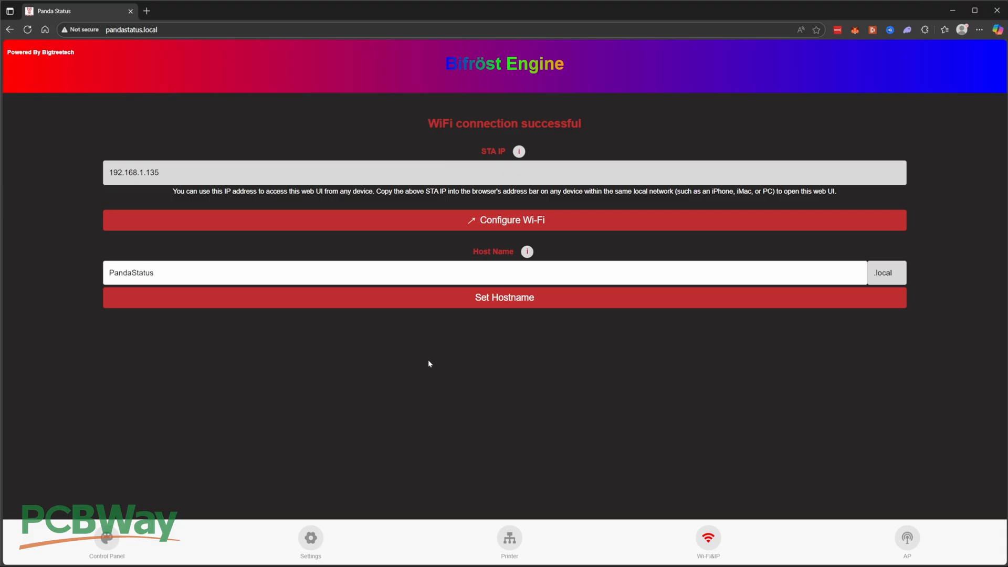
{"action": "mouse_move", "coordinate": [428, 338]}
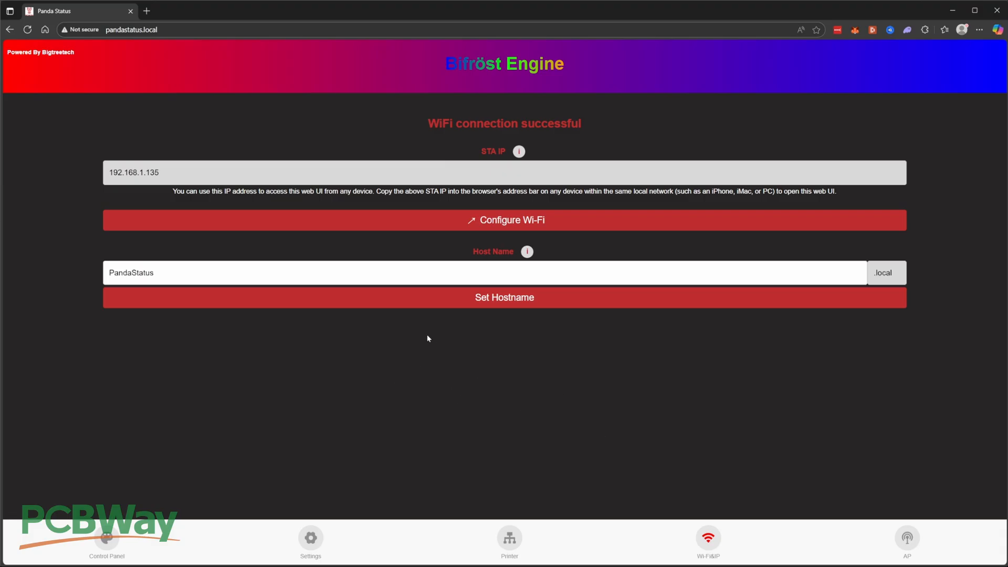
{"action": "mouse_move", "coordinate": [513, 418]}
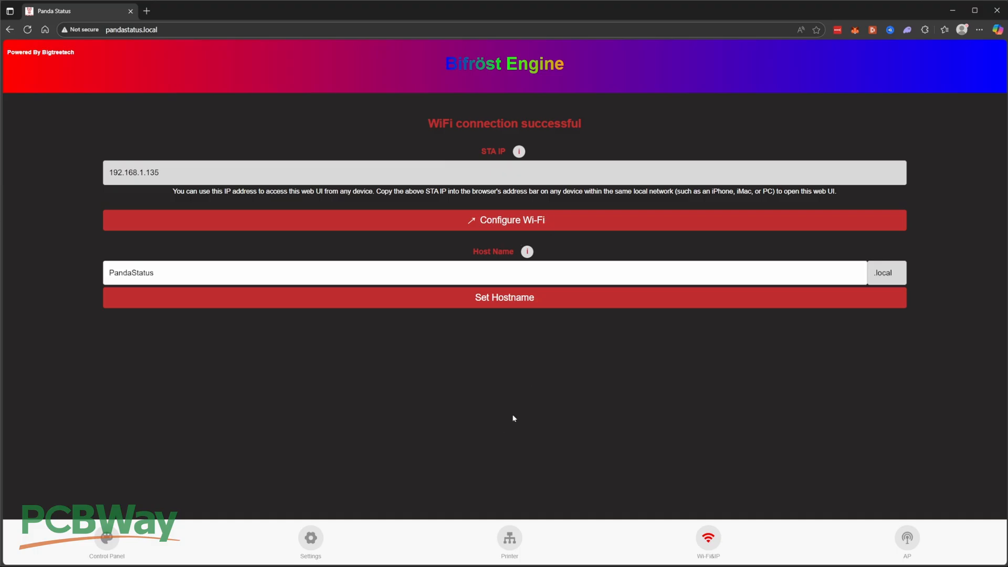
{"action": "mouse_move", "coordinate": [281, 439]}
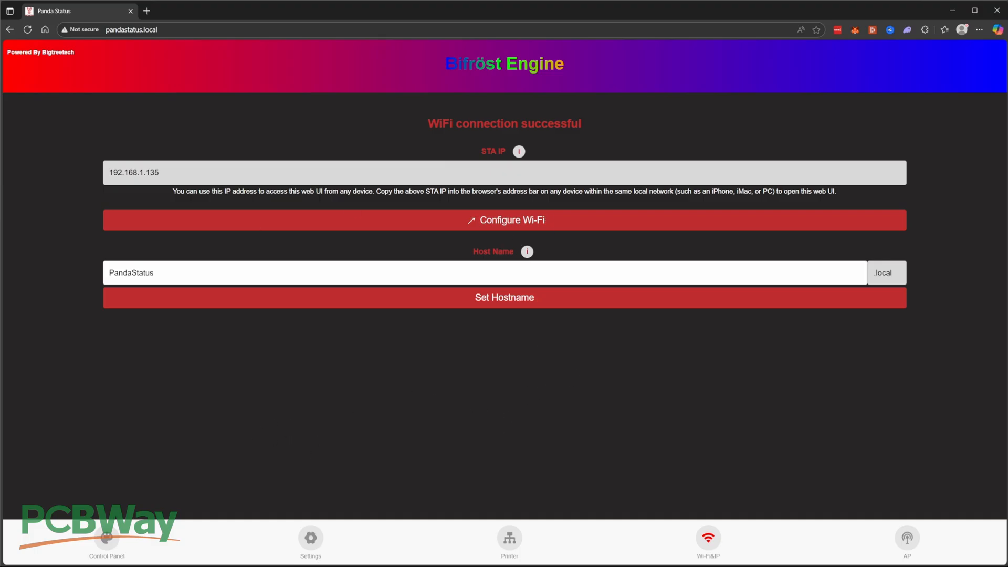
{"action": "mouse_move", "coordinate": [239, 361]}
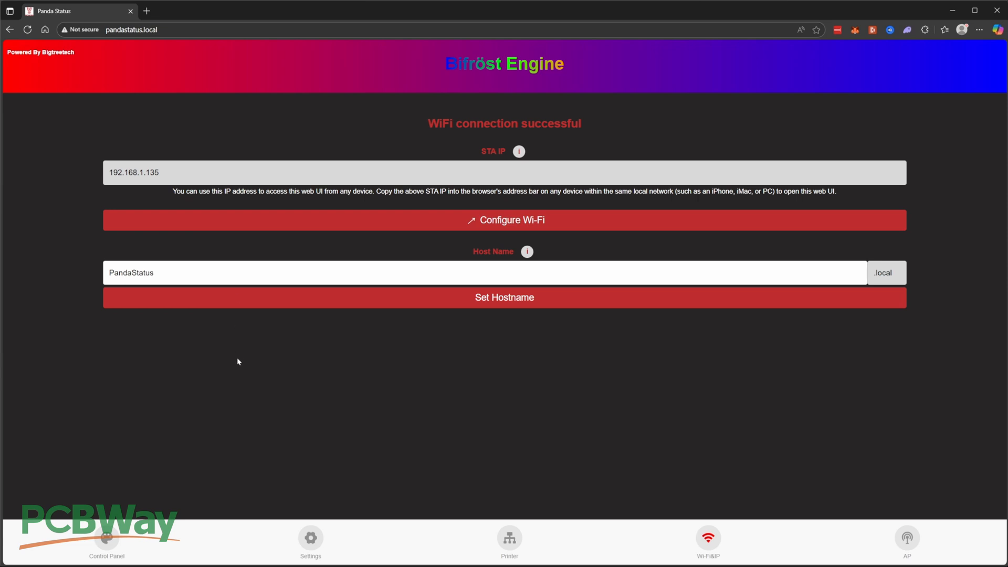
Show the Control Panel and keep its Light Effect set to H2D.
{"action": "left_click", "coordinate": [106, 541]}
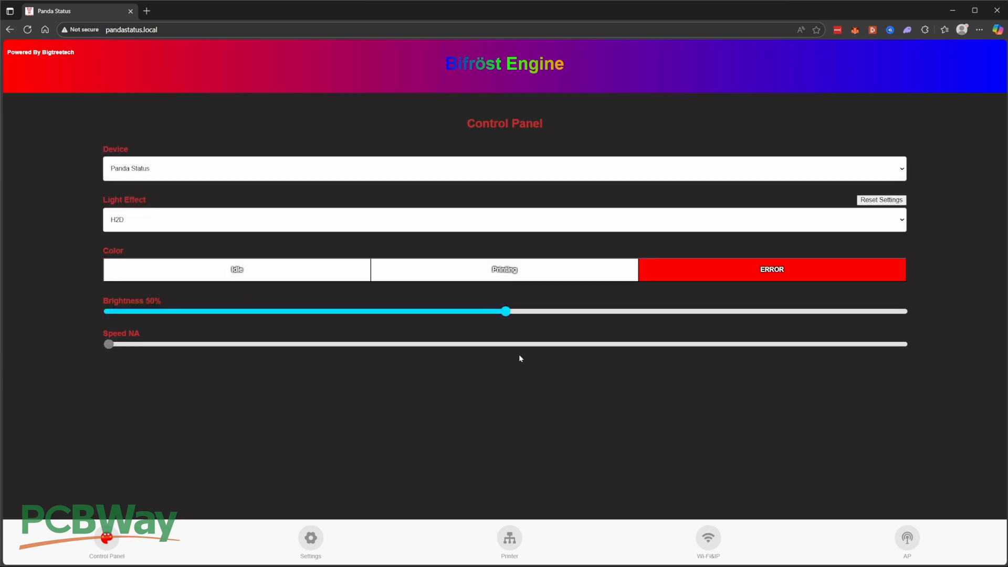
{"action": "mouse_move", "coordinate": [211, 222]}
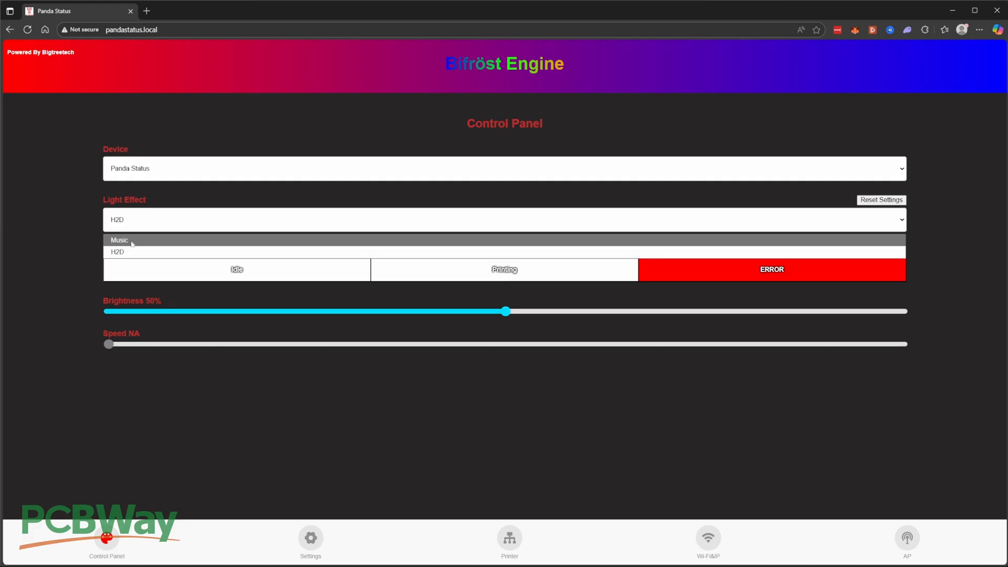
{"action": "mouse_move", "coordinate": [116, 251]}
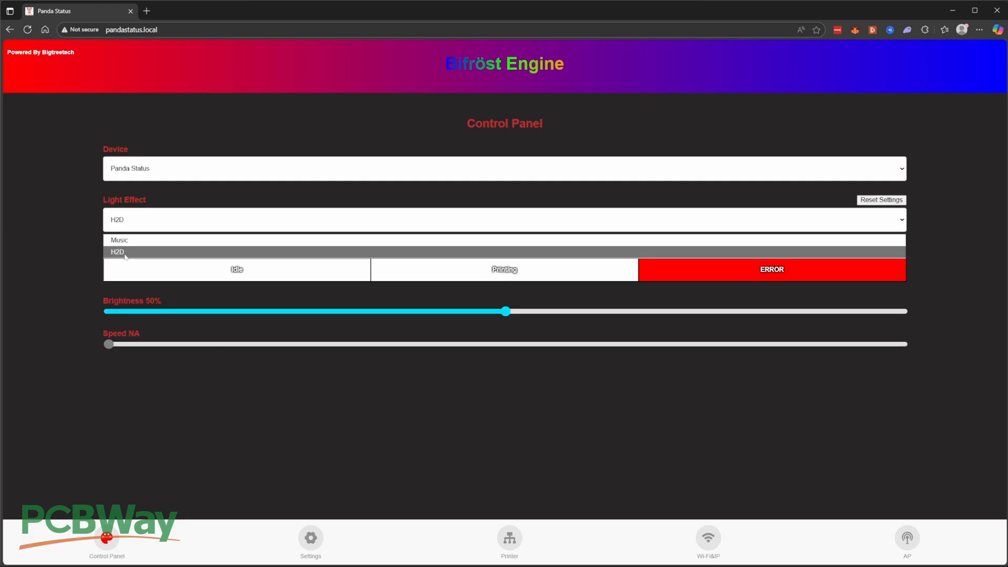
{"action": "left_click", "coordinate": [118, 251]}
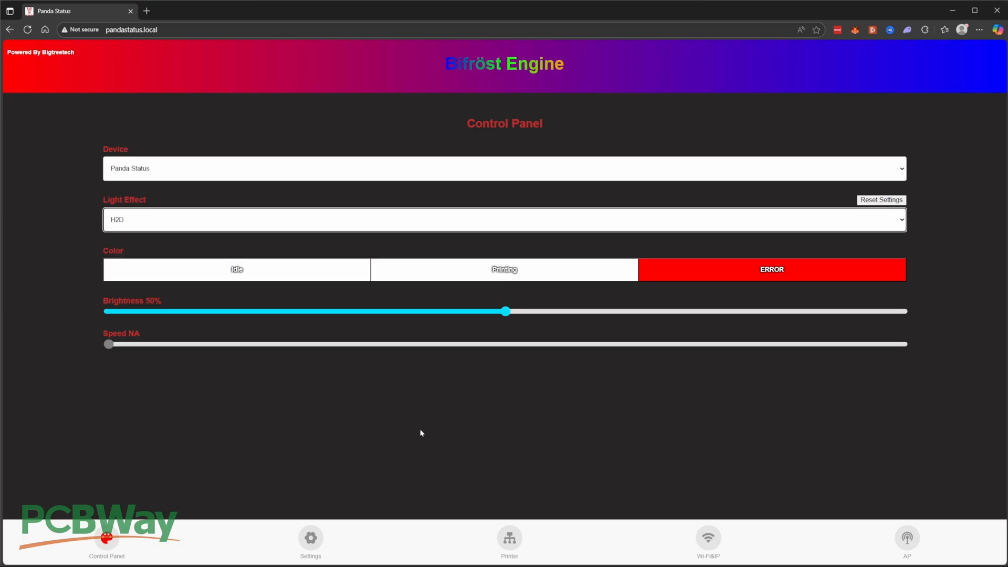
{"action": "mouse_move", "coordinate": [670, 463]}
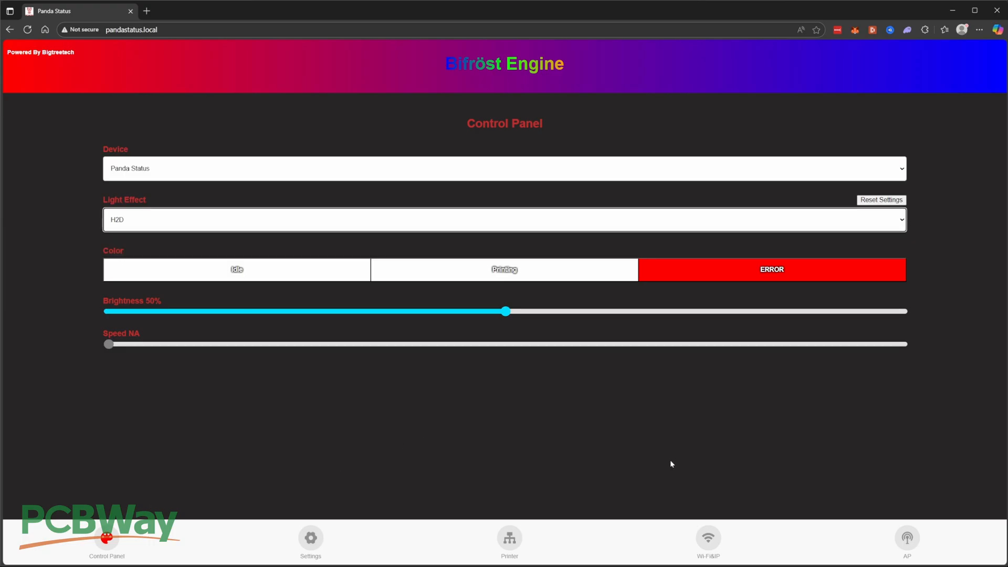
{"action": "mouse_move", "coordinate": [671, 466]}
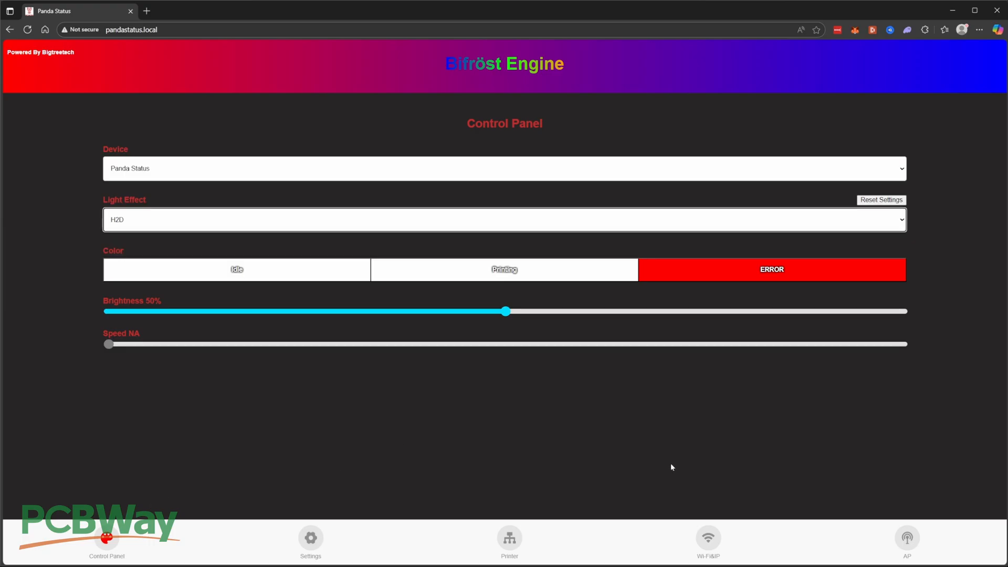